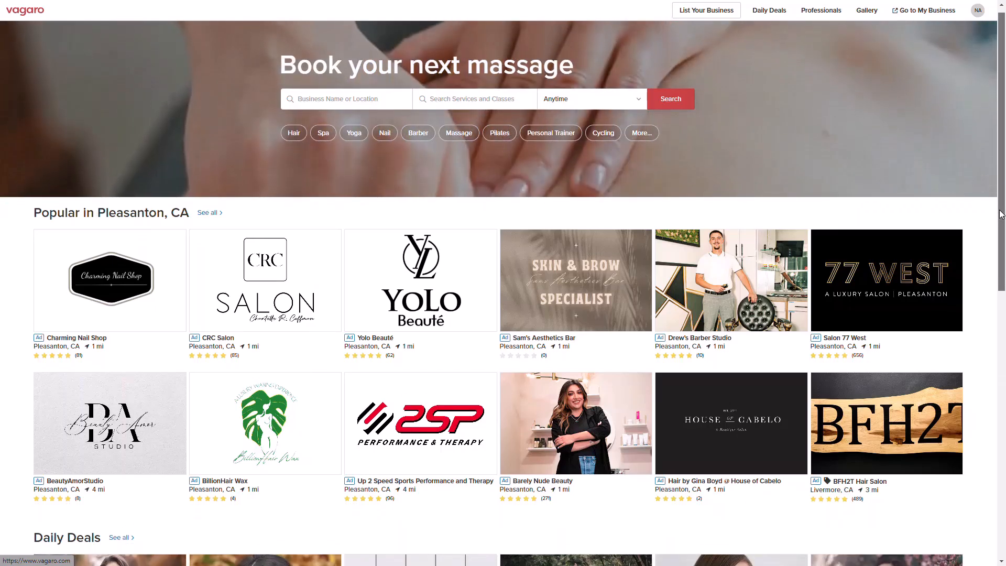
Review the Daily Deals listings on the vagaro.com homepage, then switch to My Business.
scroll("down", 3)
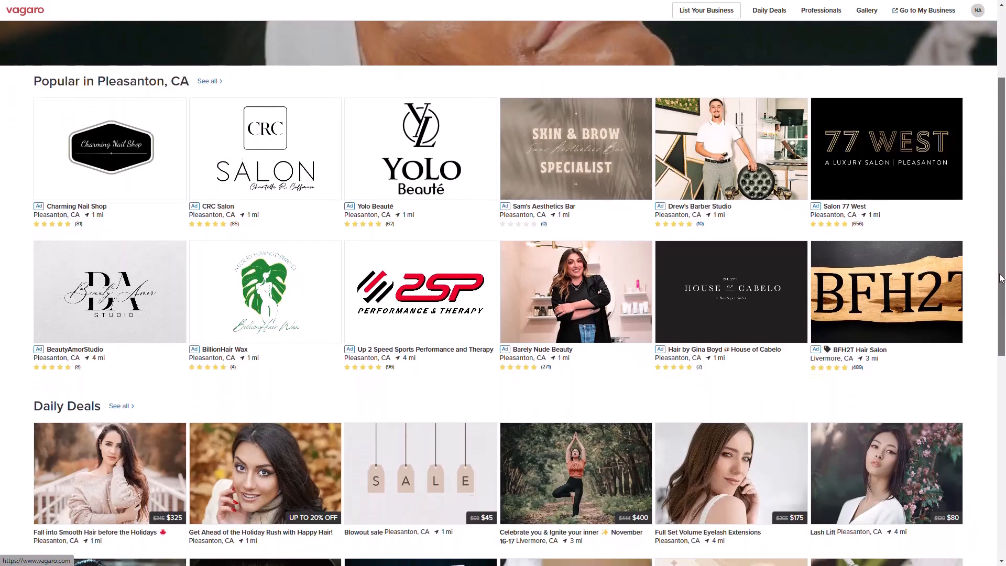
scroll("down", 3)
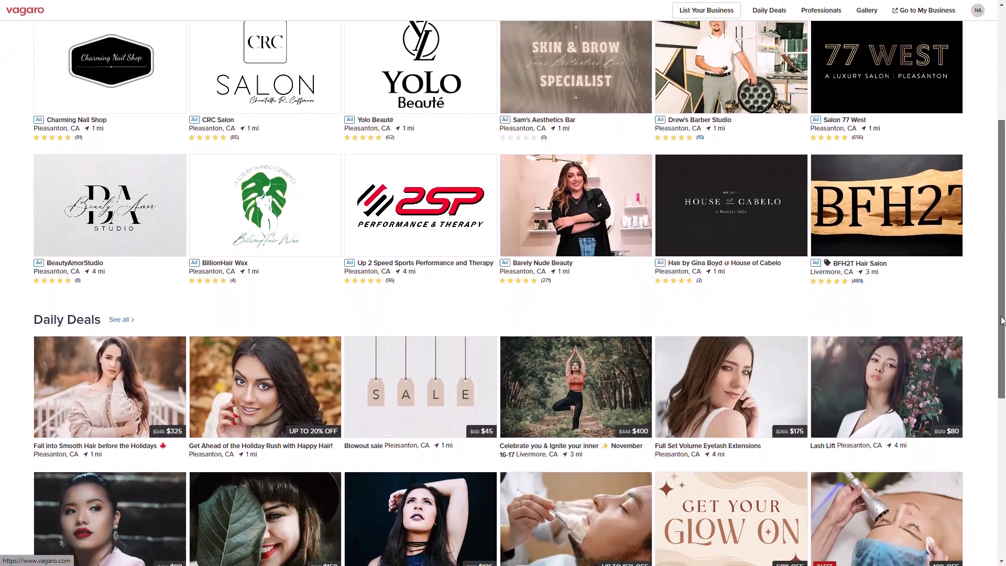
scroll("down", 3)
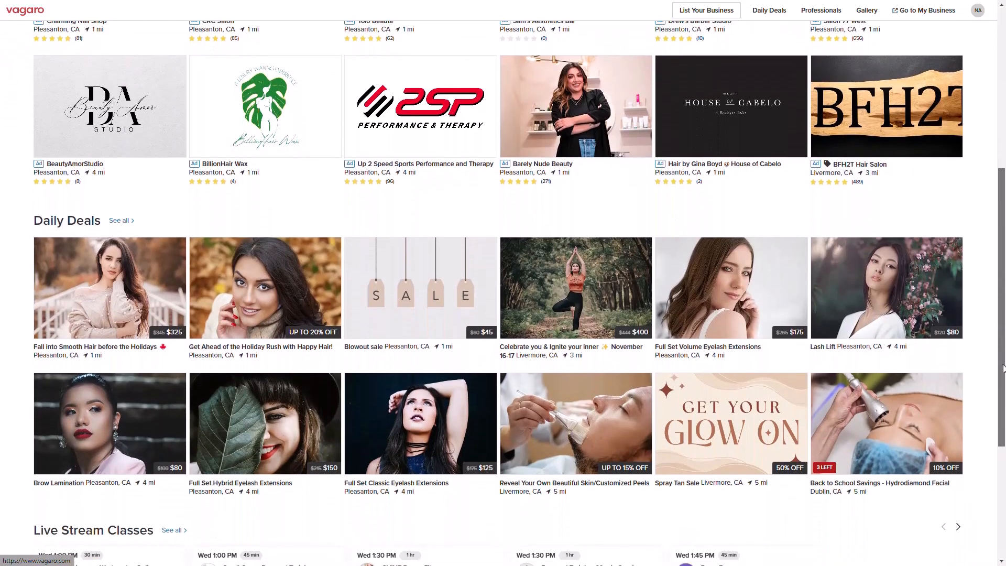
mouse_move(567, 294)
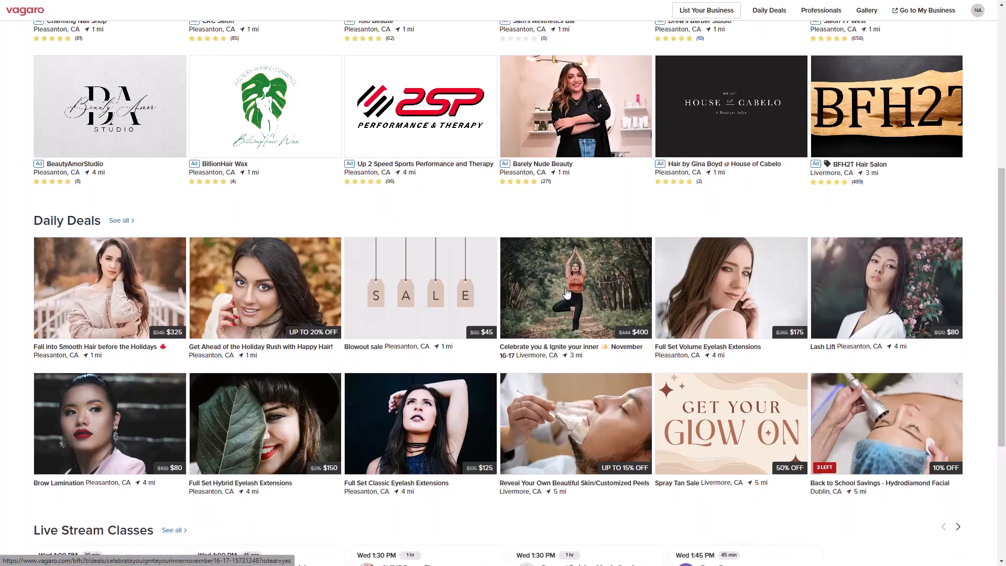
mouse_move(204, 355)
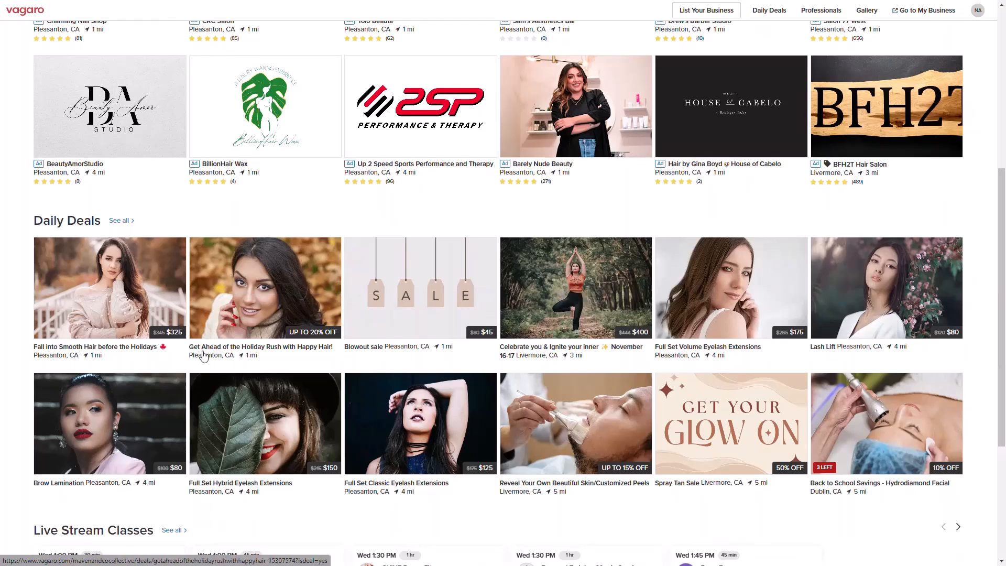
mouse_move(281, 318)
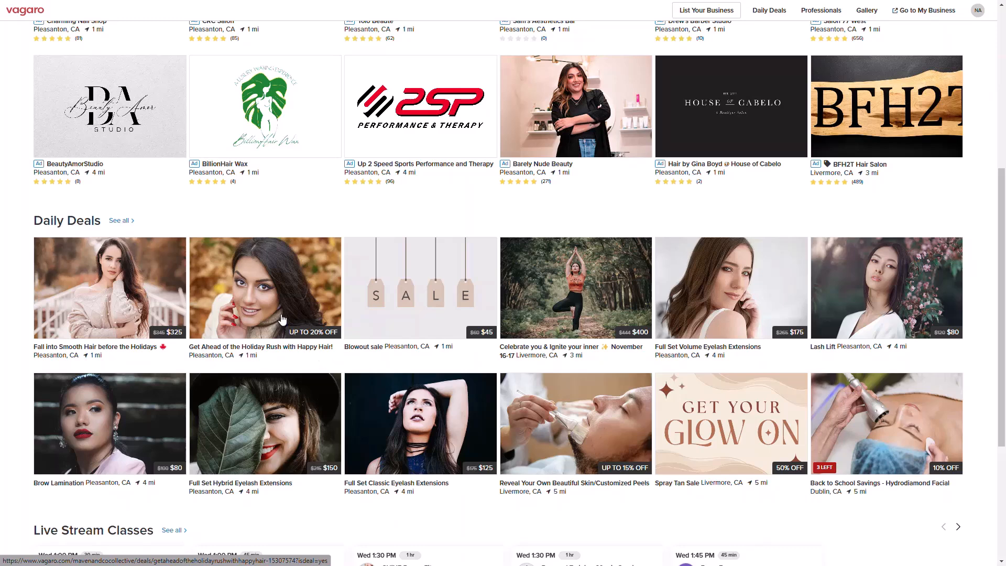
left_click(264, 288)
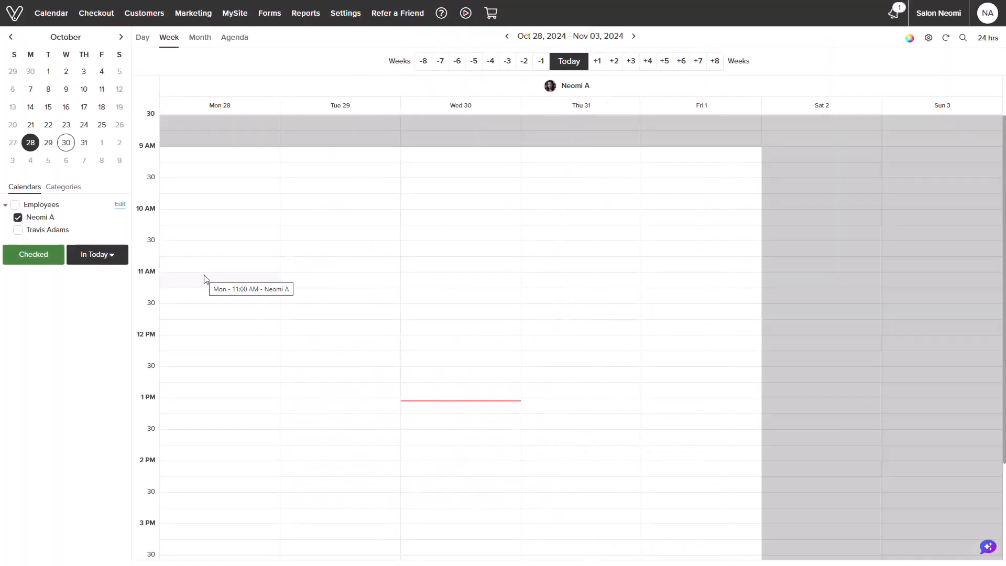
mouse_move(305, 229)
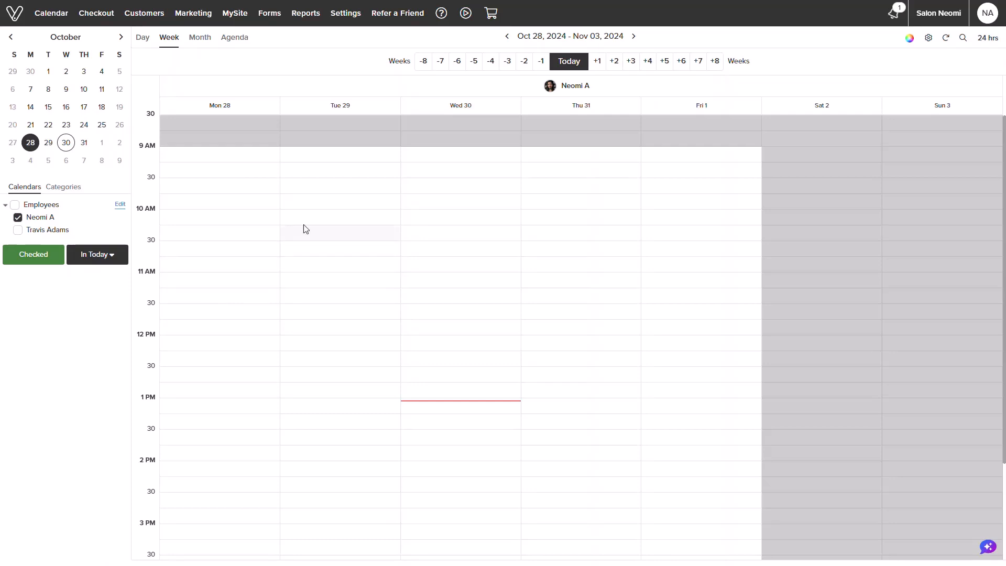
Reach the Daily Deals page under All Settings > Things We Sell.
left_click(345, 13)
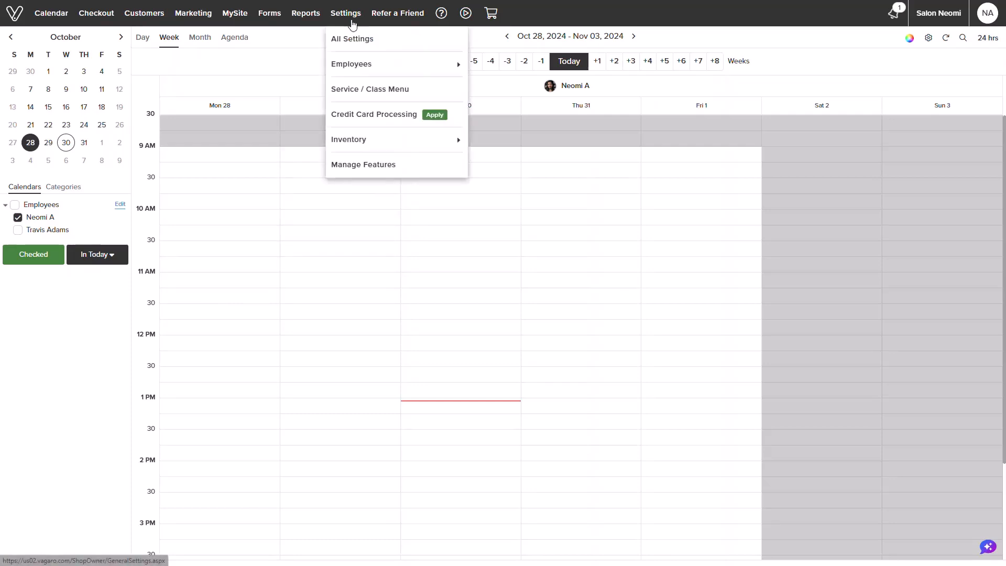
mouse_move(352, 38)
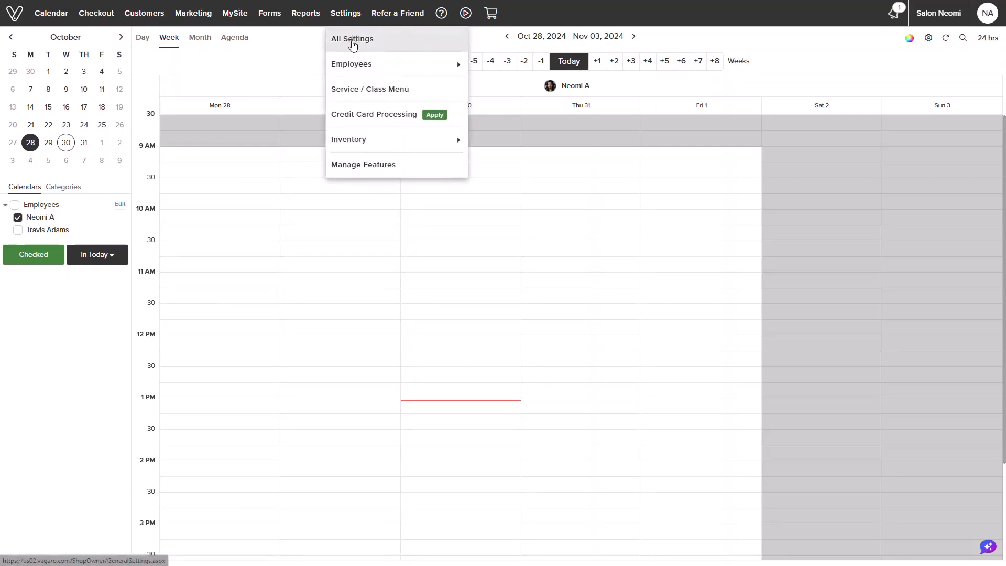
left_click(352, 39)
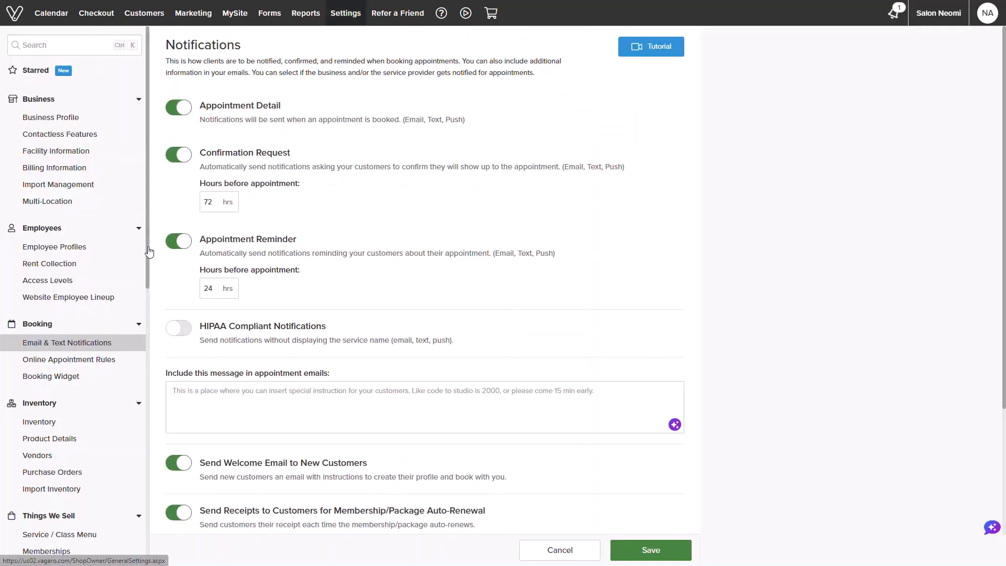
scroll("down", 3)
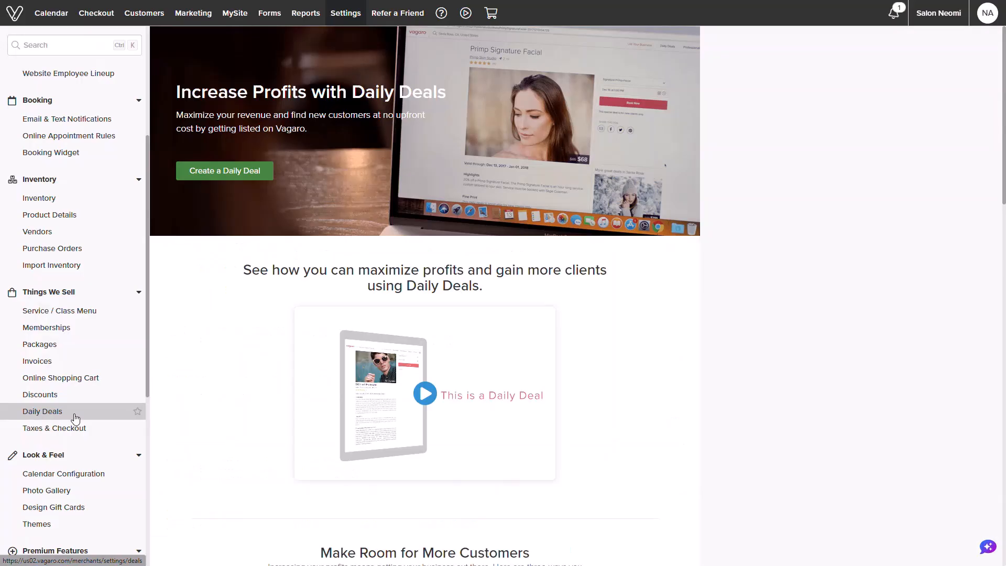
mouse_move(182, 274)
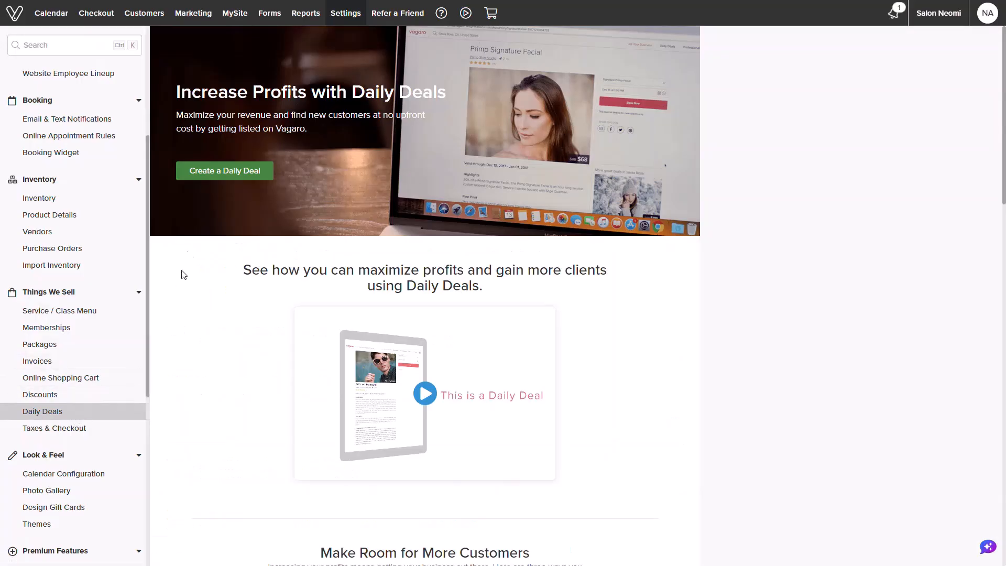
Start a new daily deal, dismissing the business listing requirement notice along the way.
left_click(224, 171)
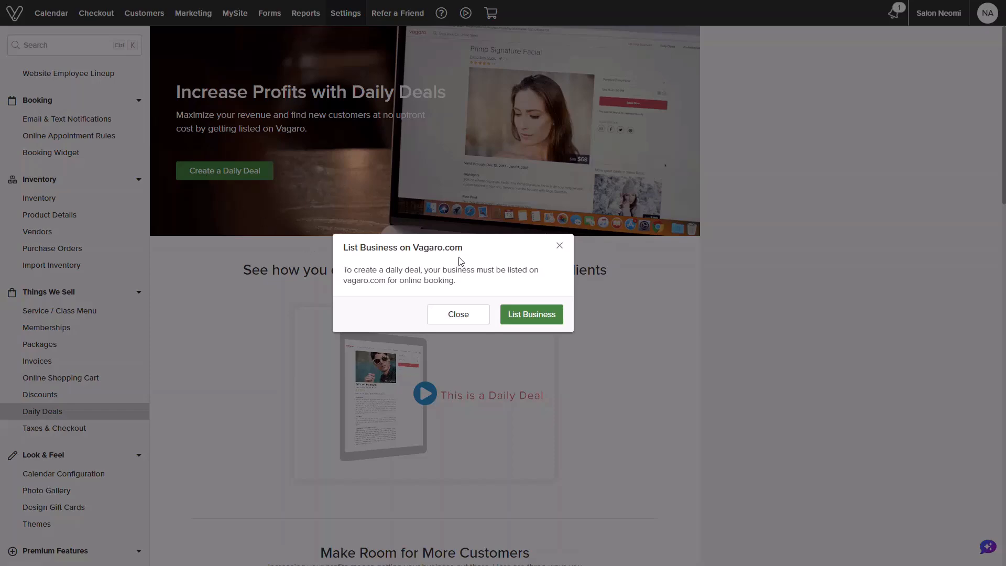
left_click(529, 313)
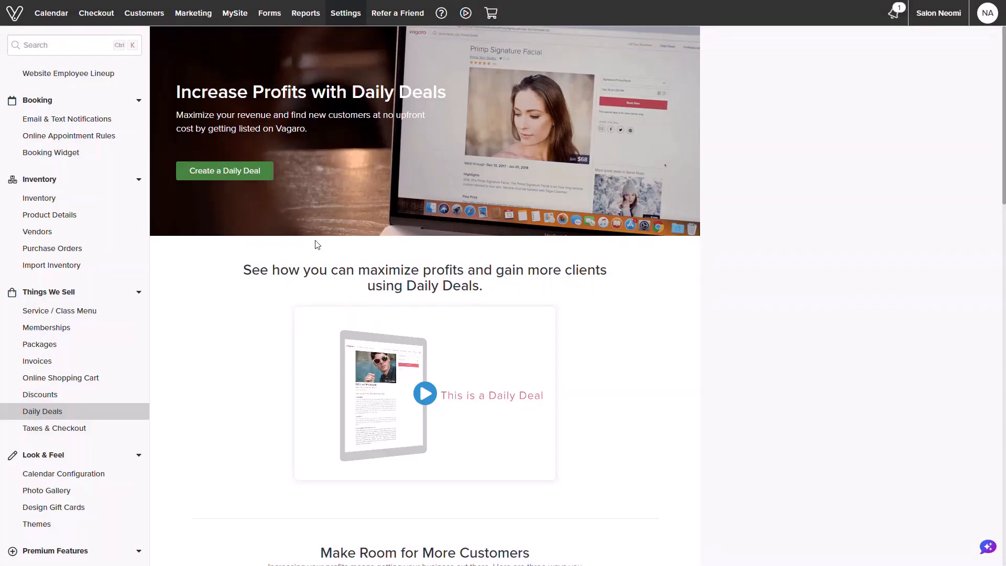
left_click(225, 170)
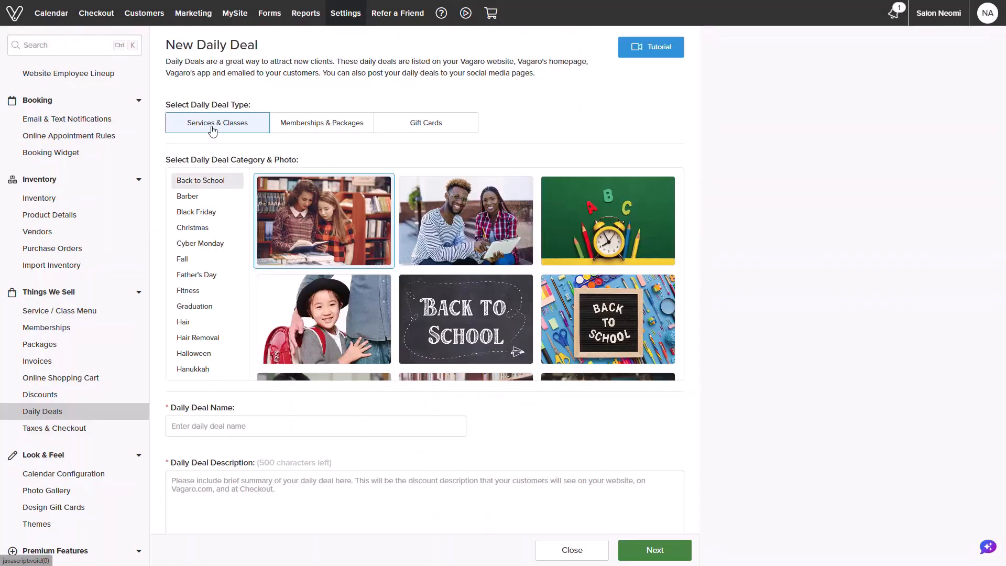
mouse_move(236, 128)
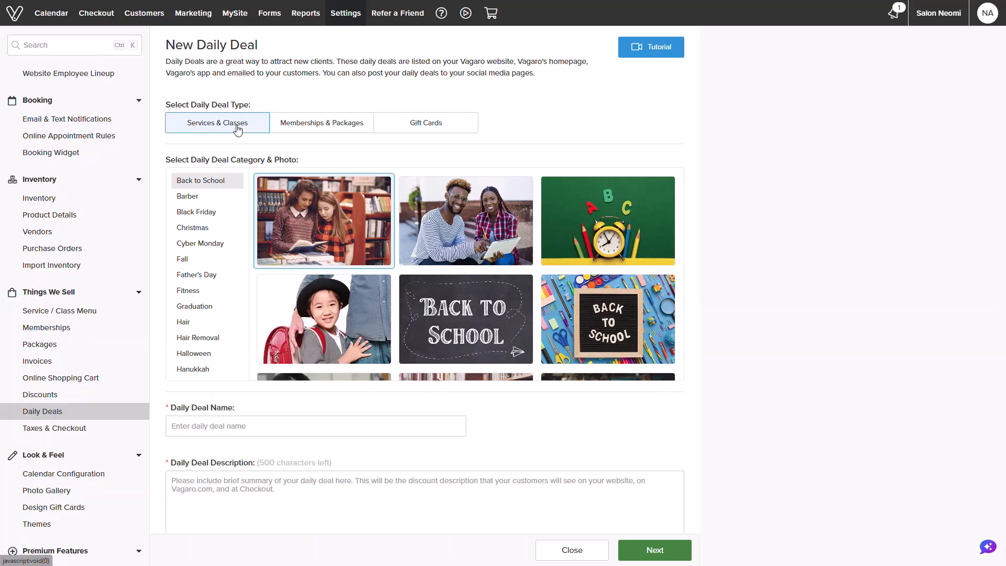
mouse_move(248, 192)
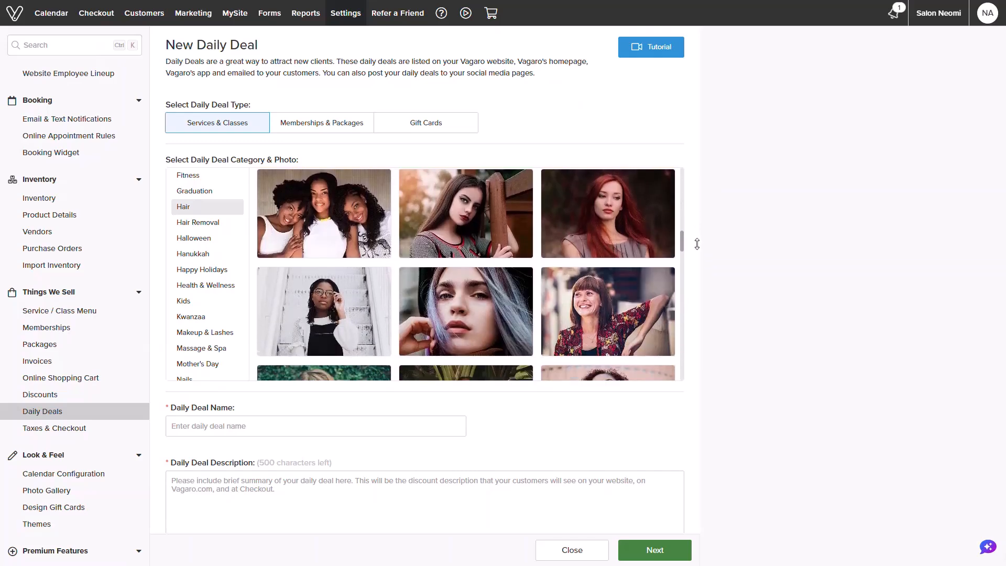
Browse the deal photo gallery down to the portrait among pink roses.
scroll("down", 3)
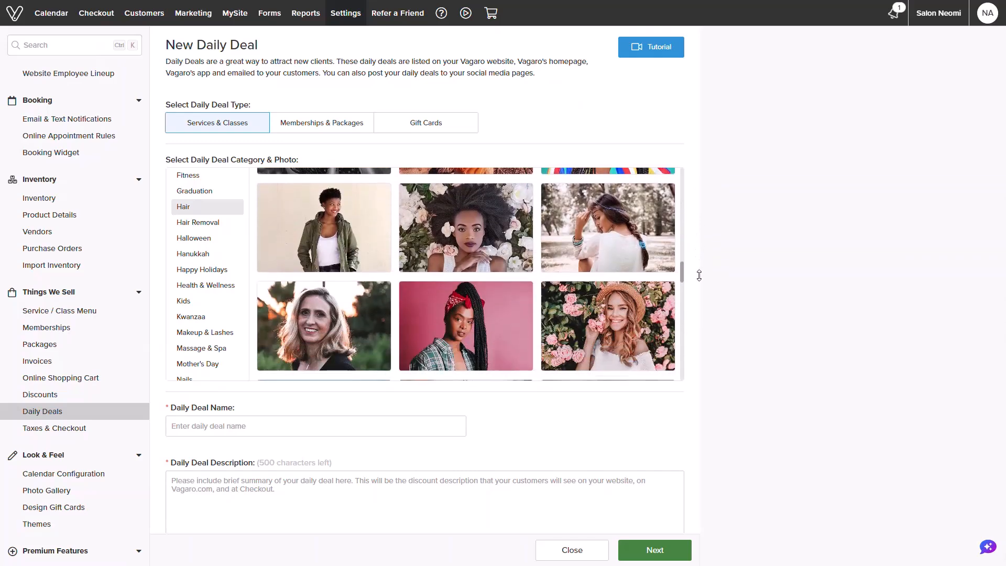
scroll("down", 3)
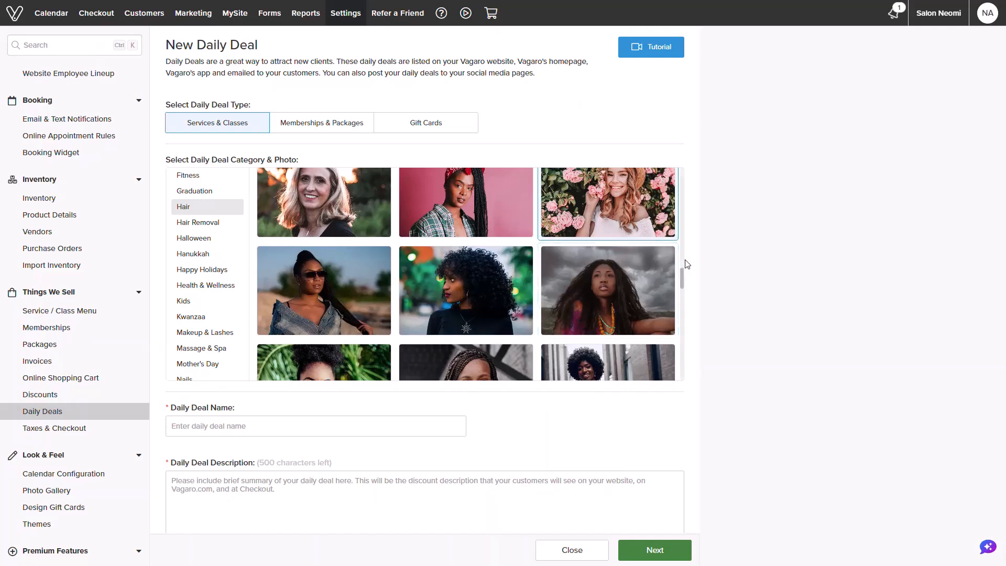
scroll("down", 3)
type("Welcome new clients! For the entire month of November, I will be offering a new client special that allows you to receive 20% off any haircut of your choice!")
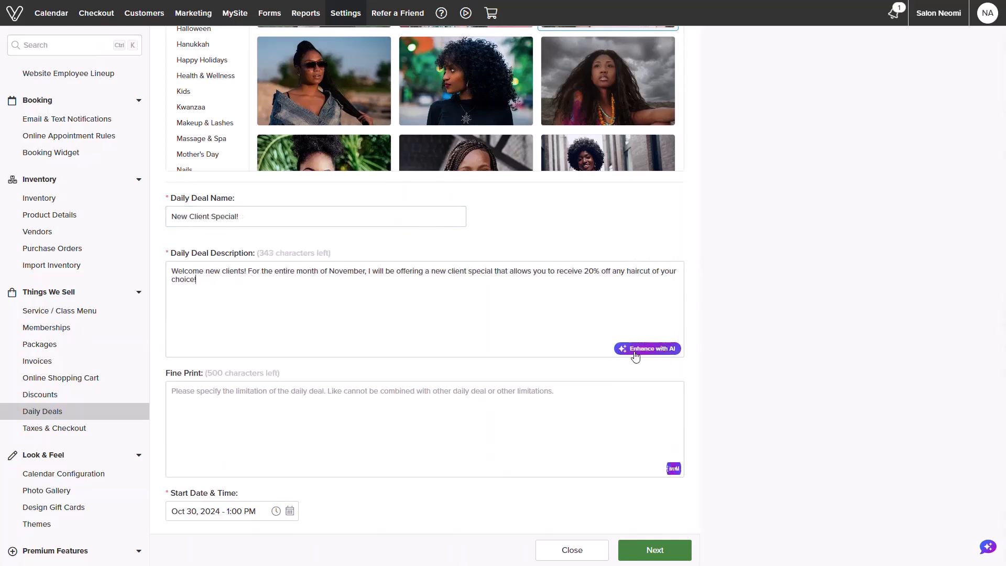
Replace the 20%-off haircut description with the Enhance with AI rewrite and accept it.
left_click(647, 347)
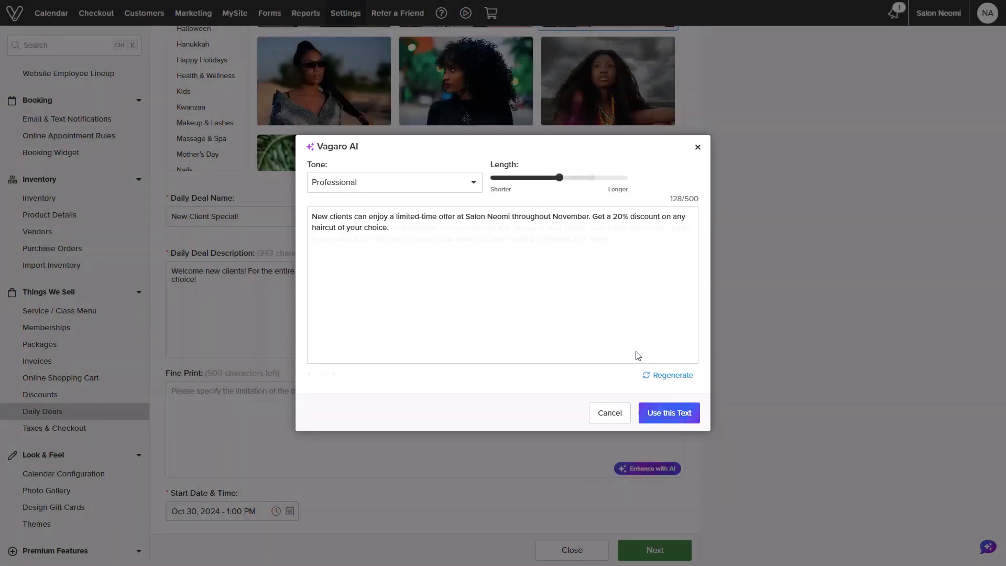
left_click(667, 413)
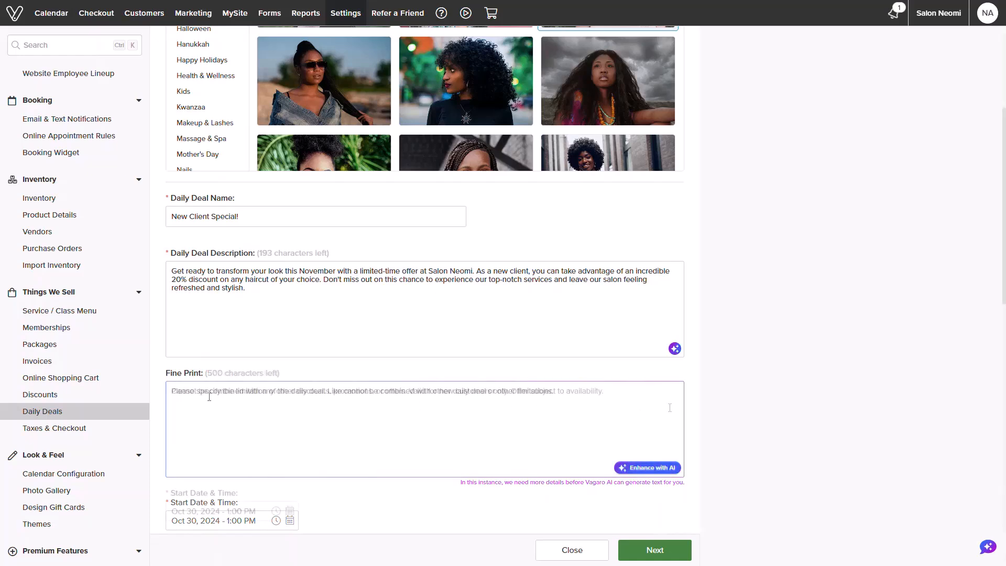
scroll("down", 3)
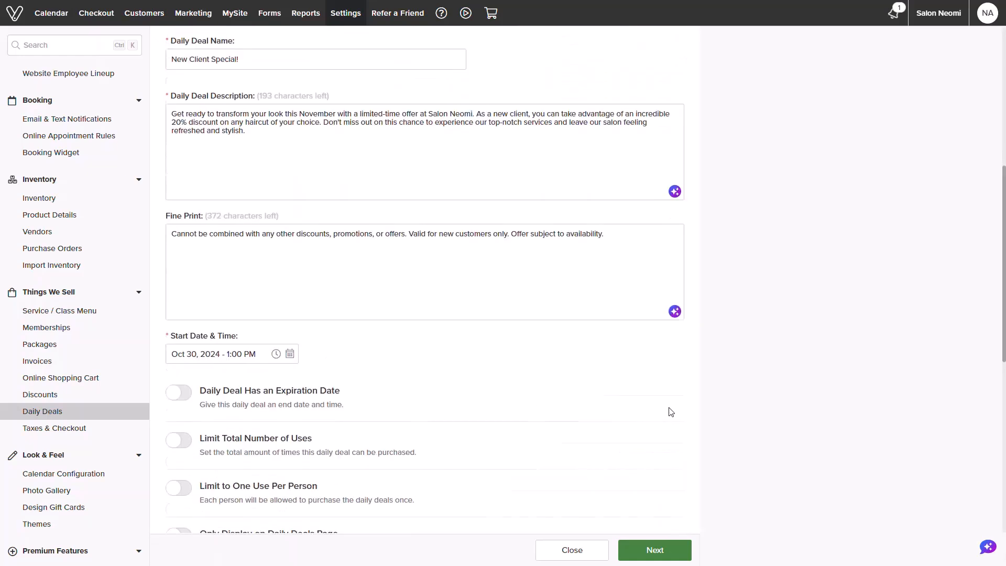
scroll("down", 3)
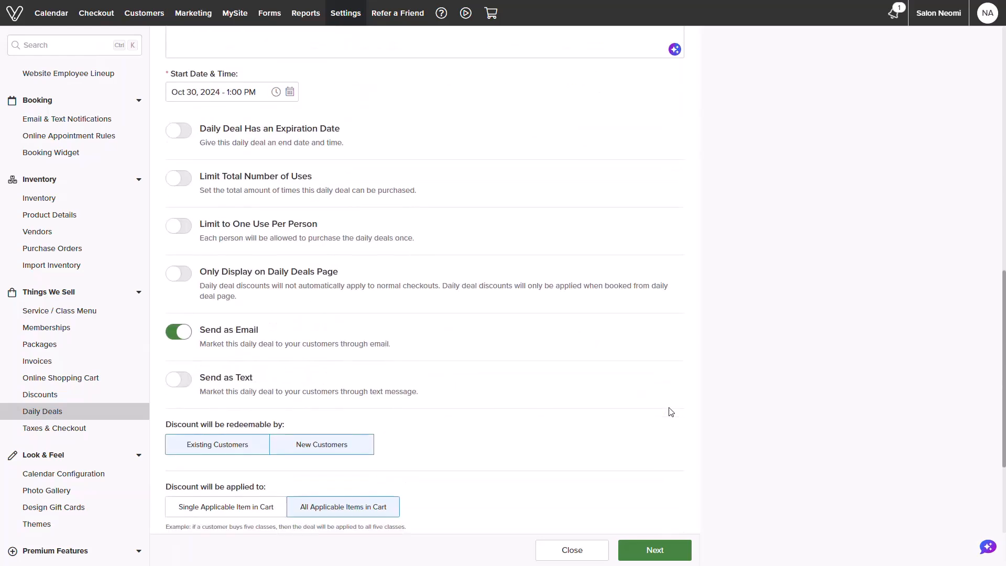
mouse_move(248, 114)
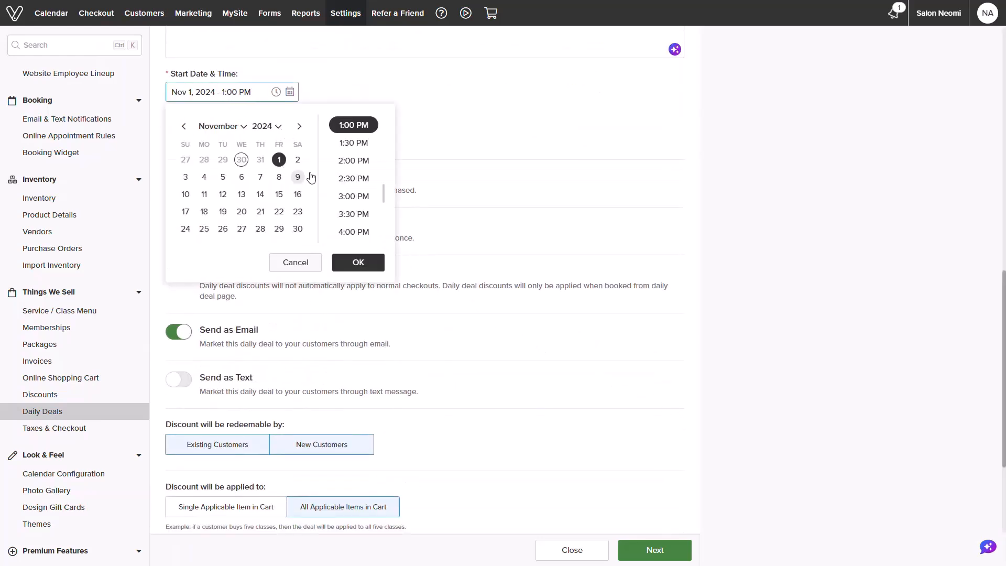
Confirm the deal's start as November 1, 2024 at 8:00 AM.
scroll("up", 3)
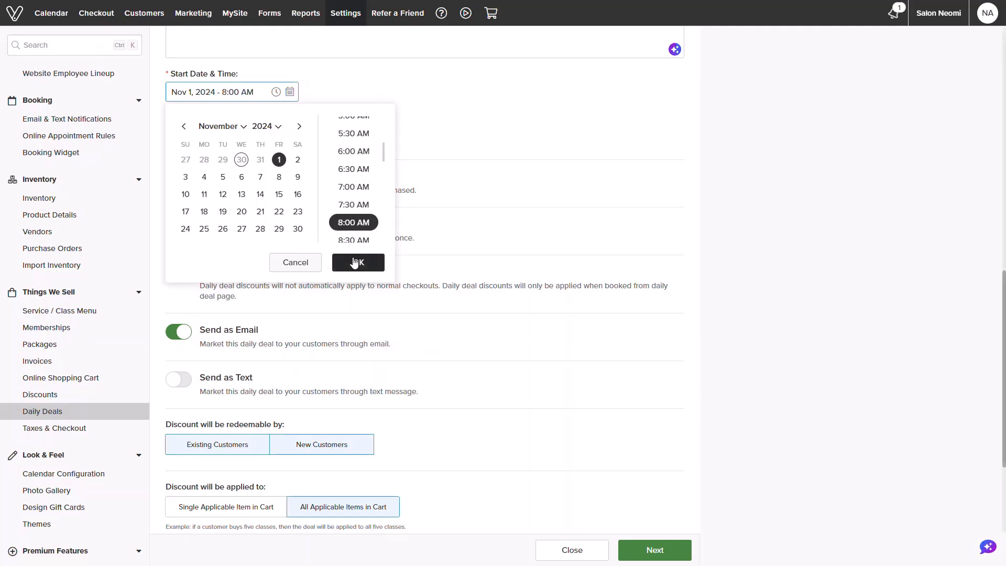
left_click(357, 262)
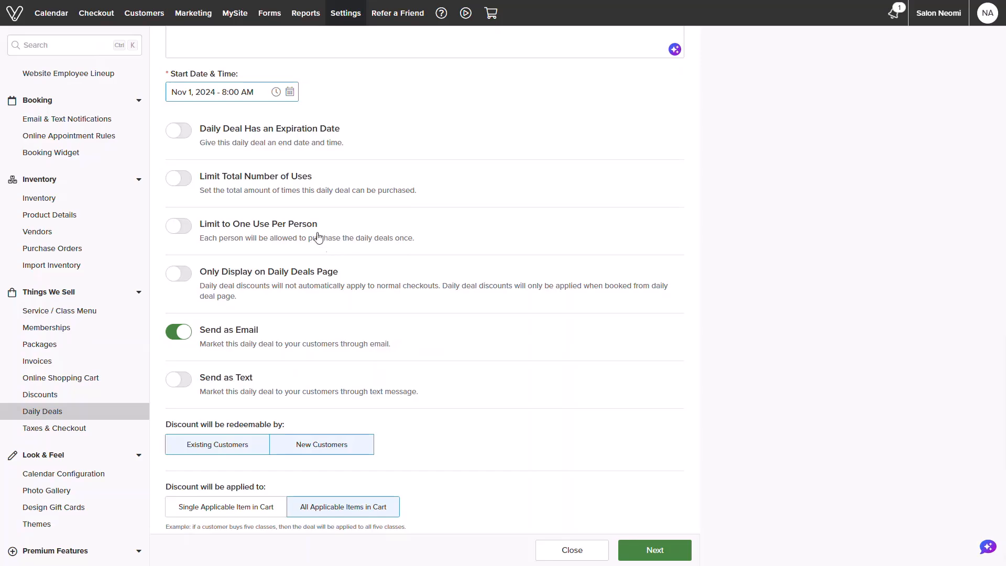
mouse_move(247, 147)
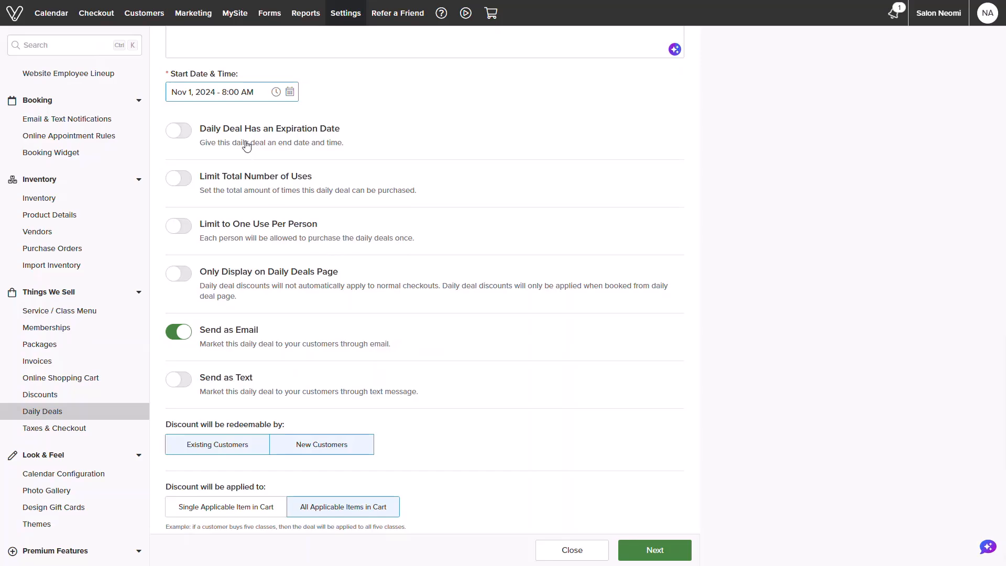
Enable an expiration date, cap total uses at 75 with one use per person, and turn off Send as Email.
left_click(178, 130)
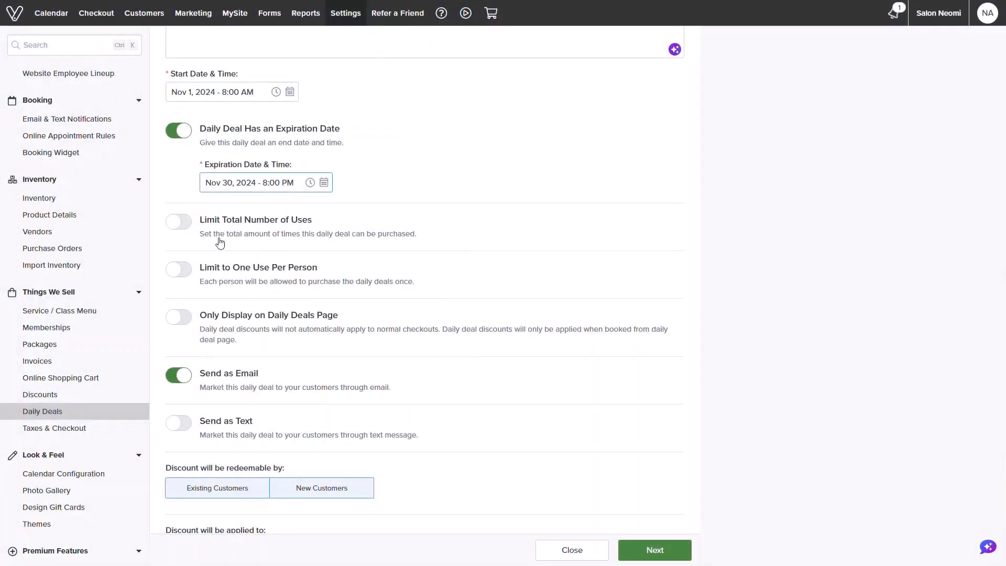
left_click(178, 221)
type("7")
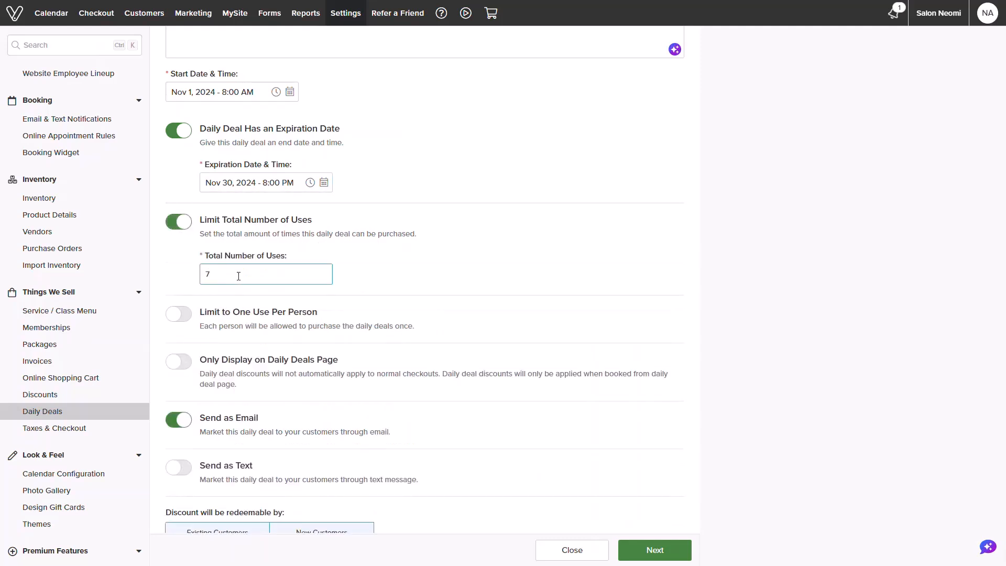
type("5")
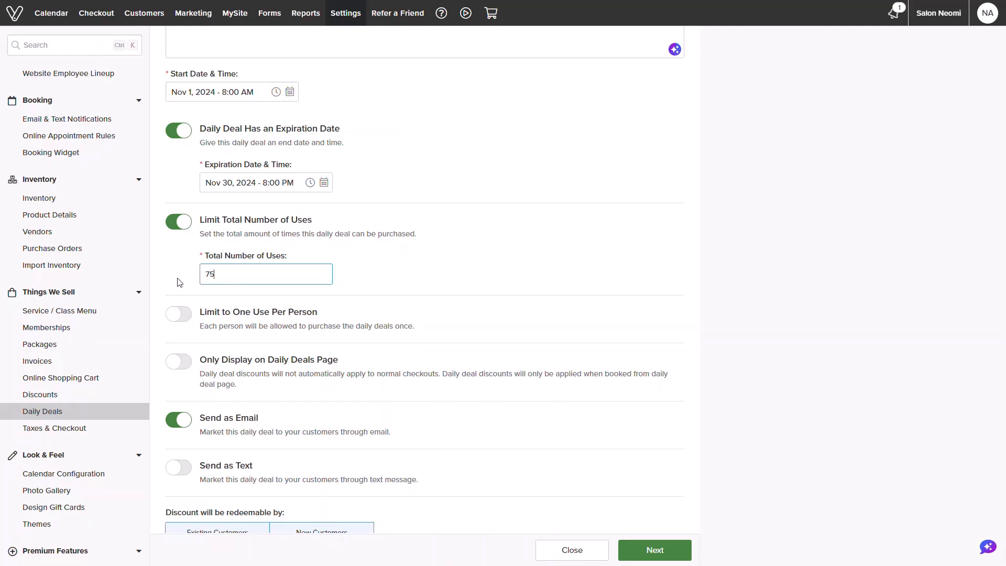
left_click(178, 313)
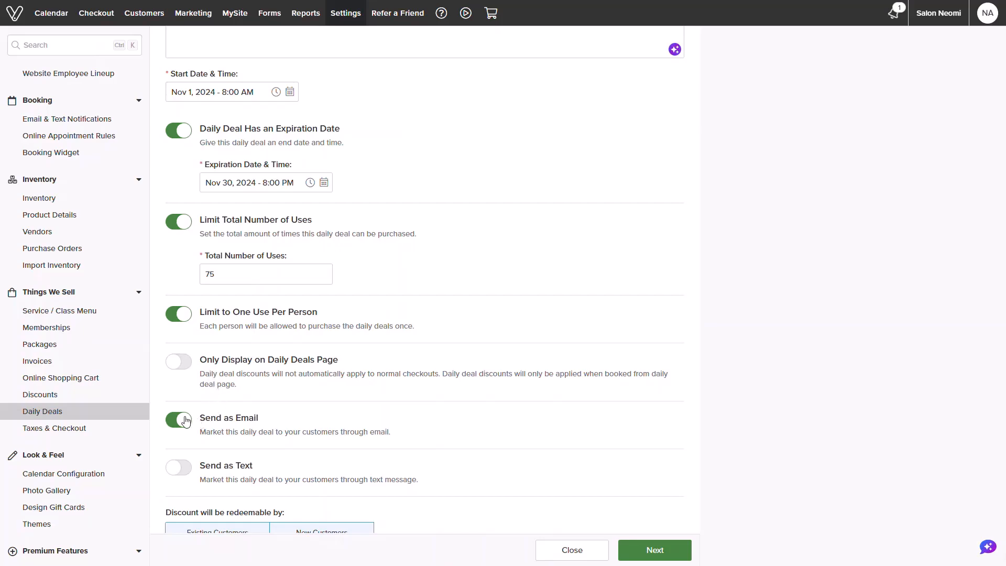
left_click(178, 419)
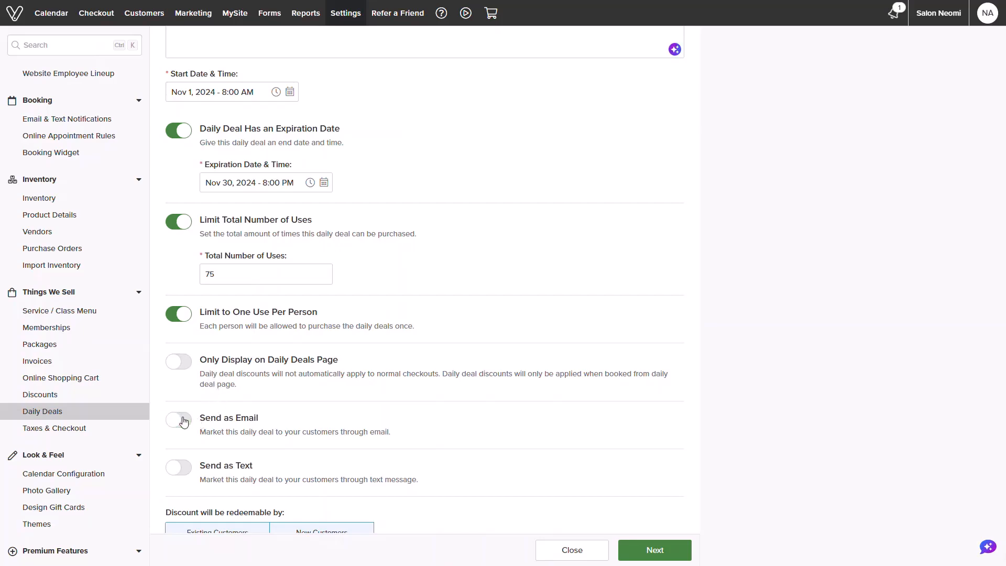
scroll("down", 3)
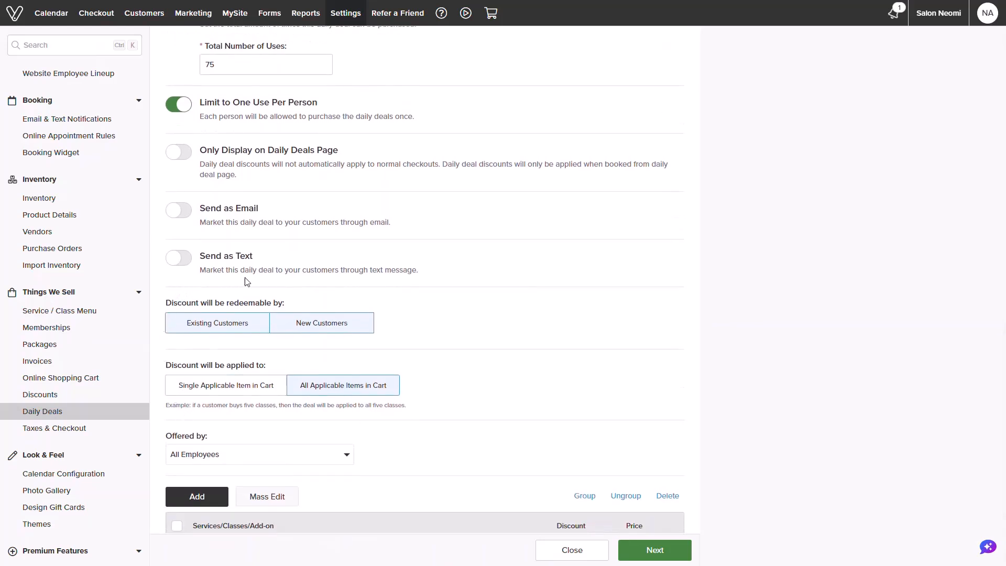
mouse_move(285, 284)
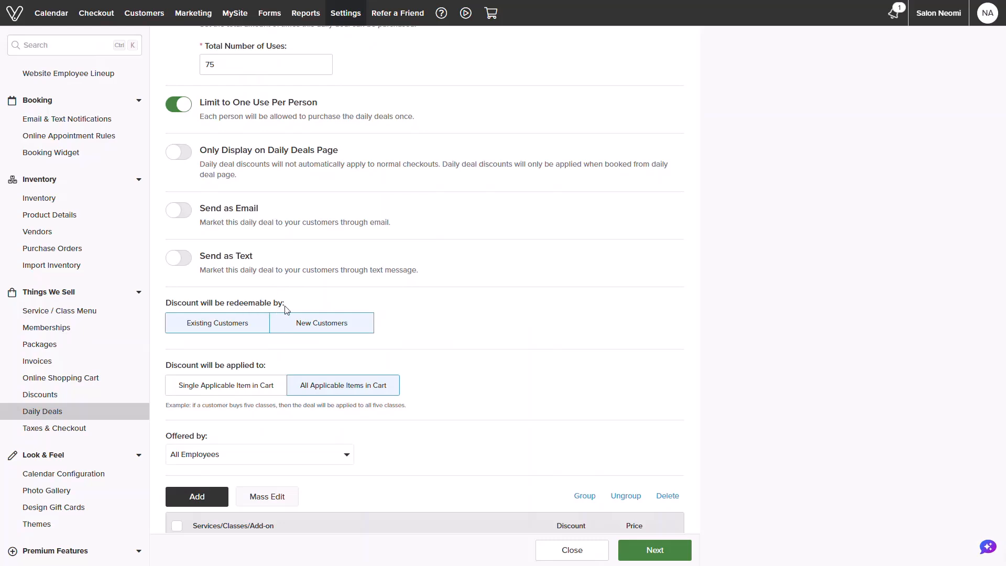
mouse_move(288, 334)
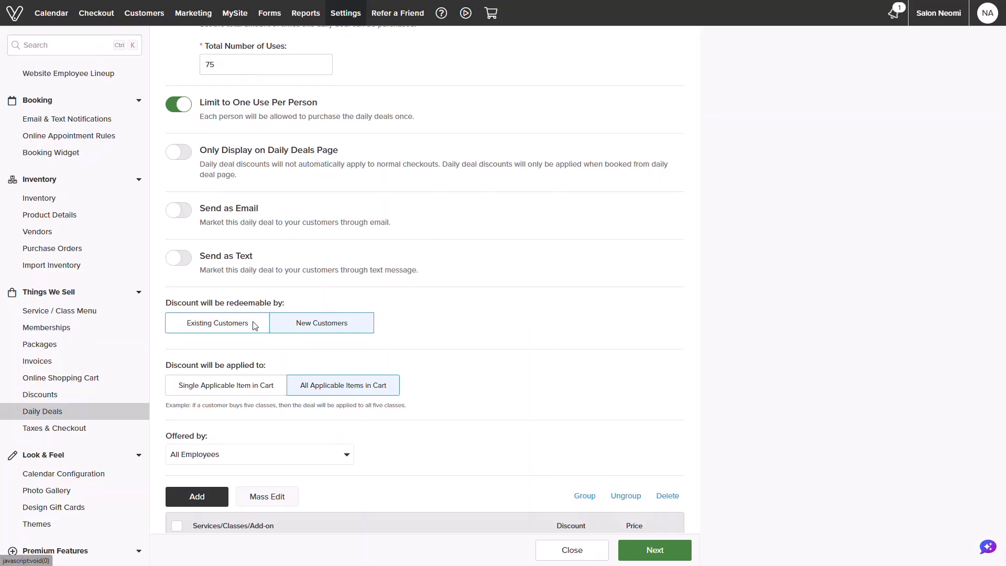
Exclude existing customers, apply the discount to a Single Applicable Item in Cart, and review the Offered by employees.
left_click(320, 322)
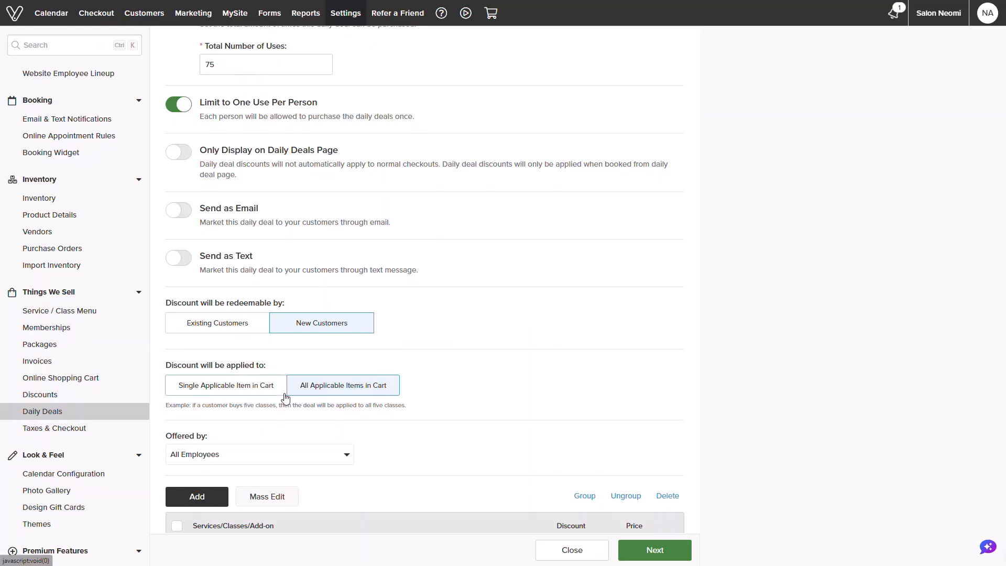
left_click(224, 385)
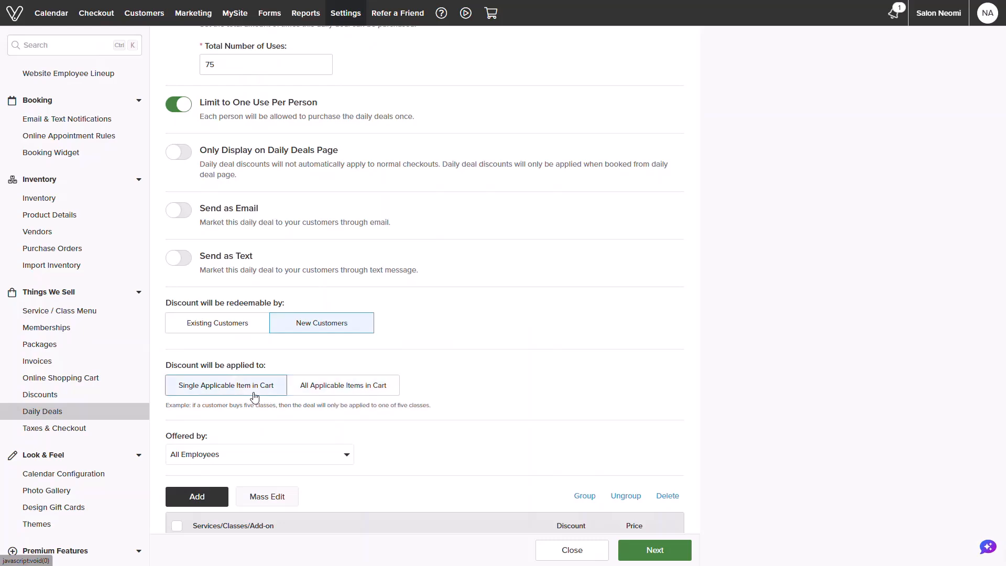
left_click(259, 453)
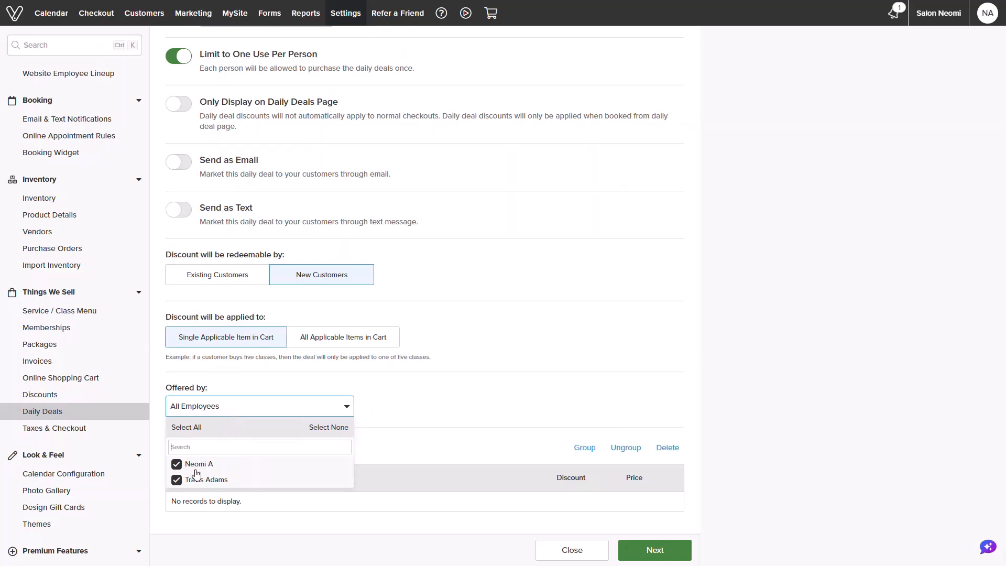
mouse_move(367, 431)
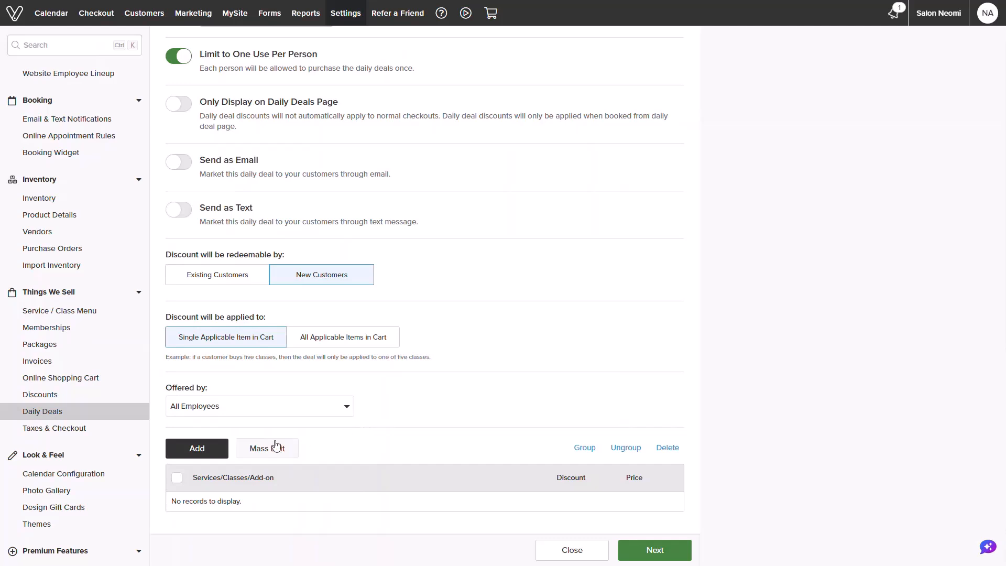
Add Women's Haircut and the other haircut services to the deal at a 25% discount.
left_click(196, 448)
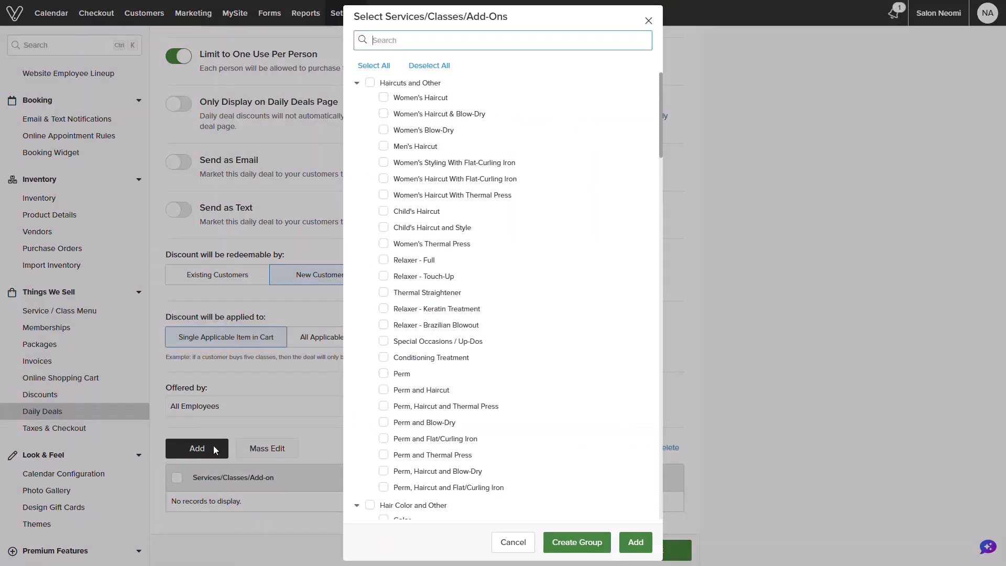
mouse_move(362, 250)
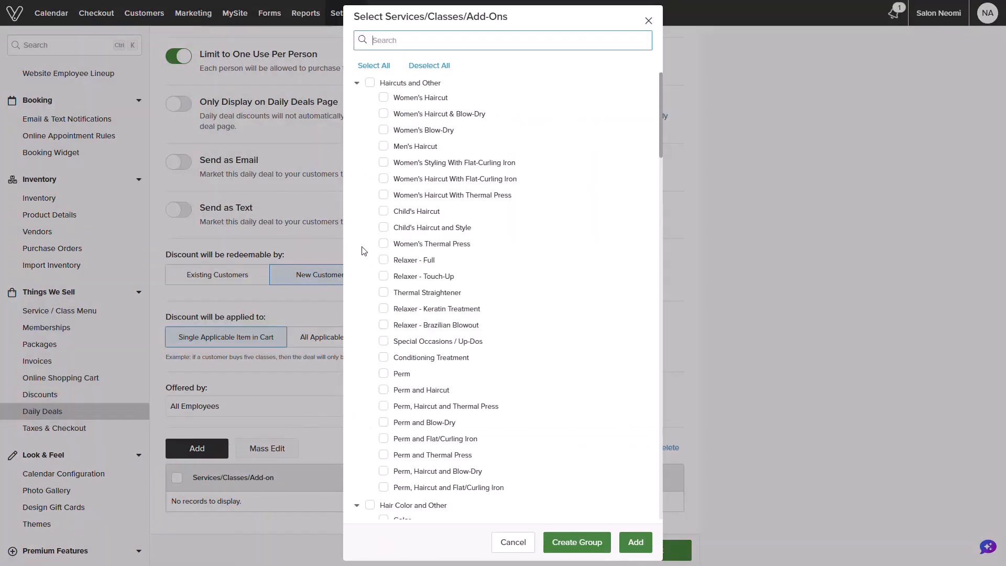
left_click(383, 96)
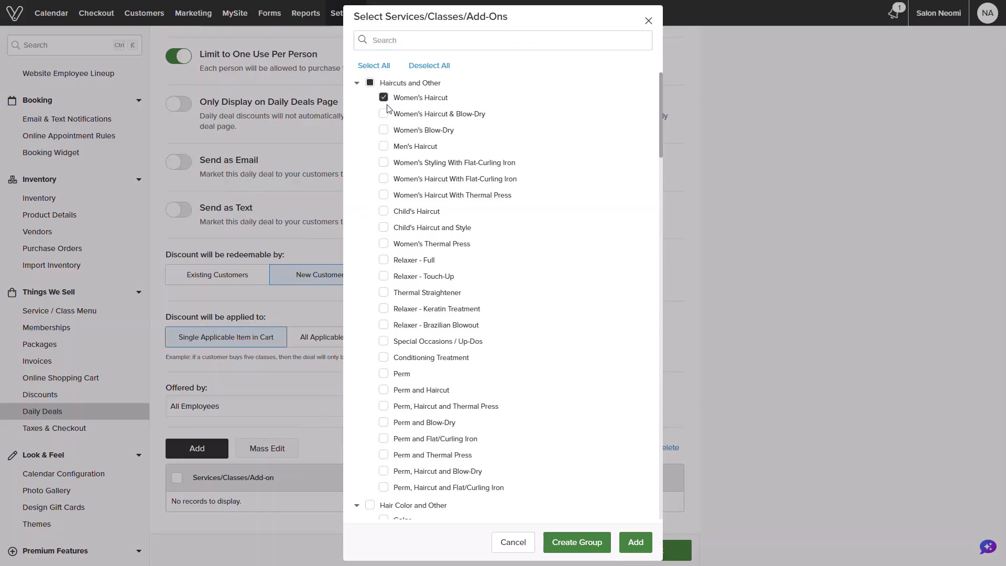
left_click(383, 146)
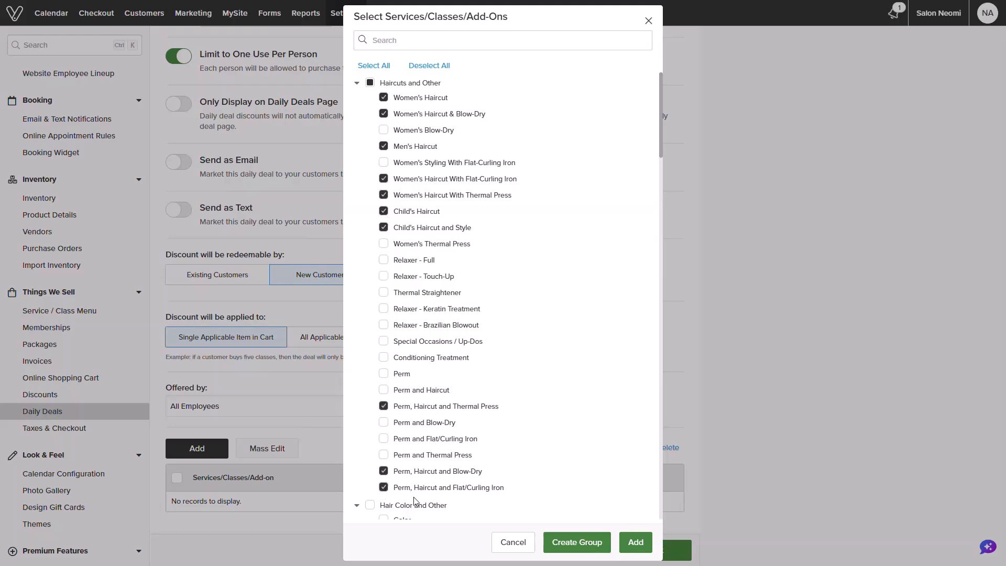
mouse_move(576, 542)
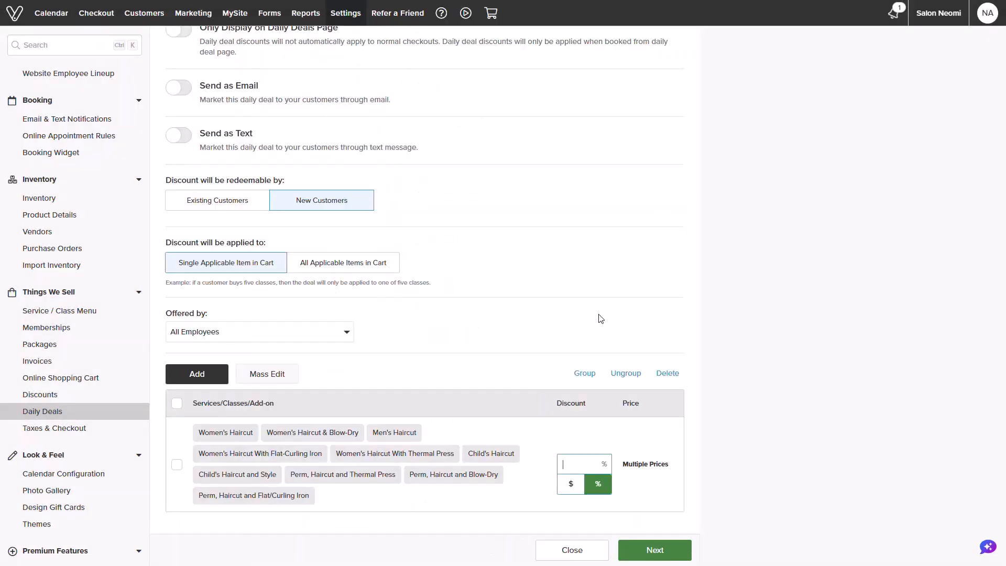
type("25")
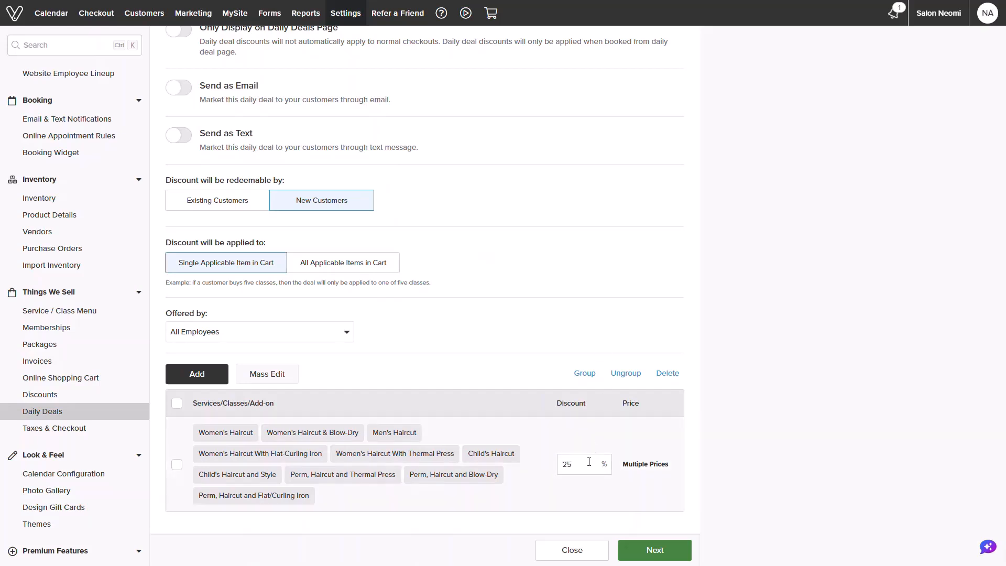
mouse_move(664, 483)
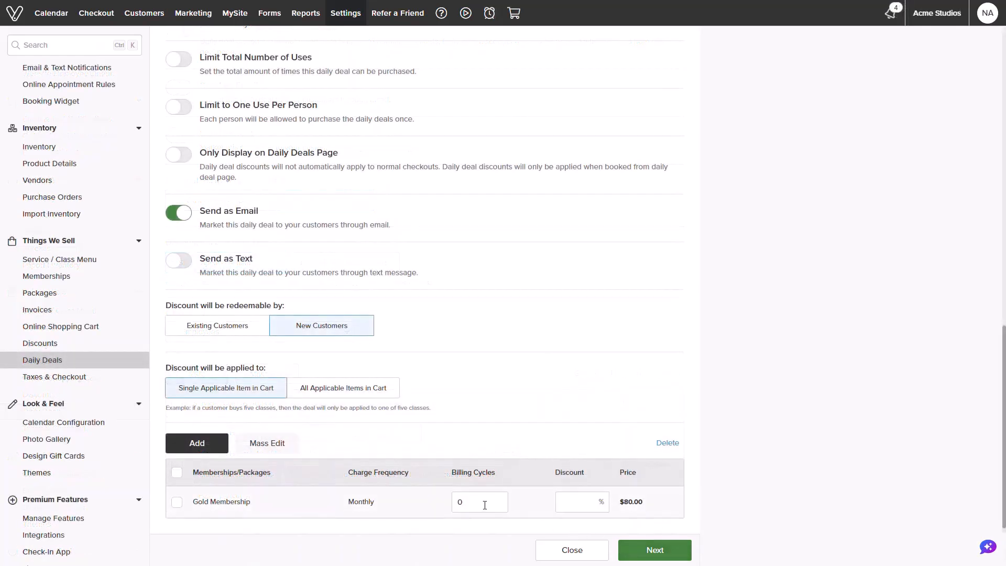
Set the Gold Membership line to 2 billing cycles with a 40% discount.
type("2")
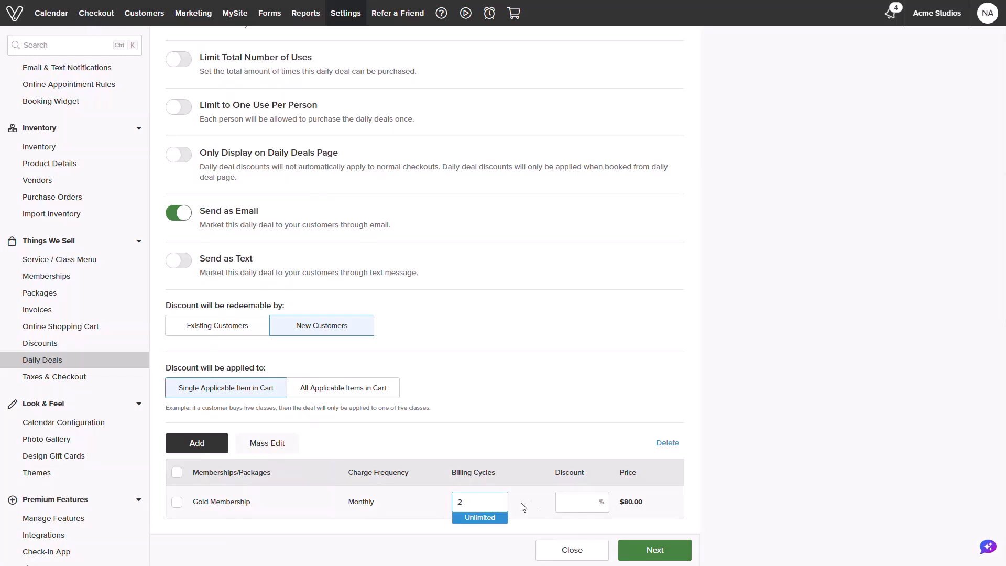
left_click(581, 500)
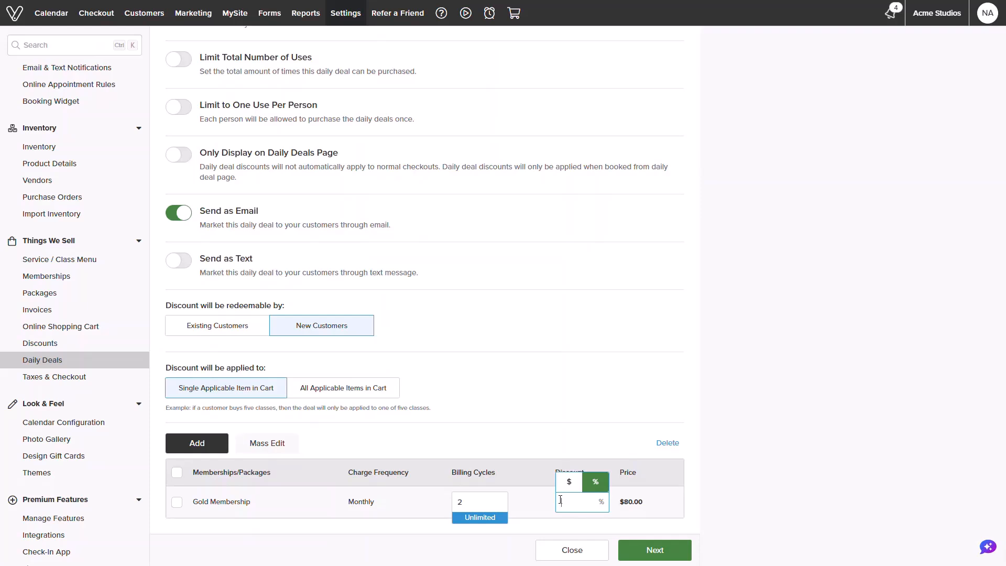
type("40")
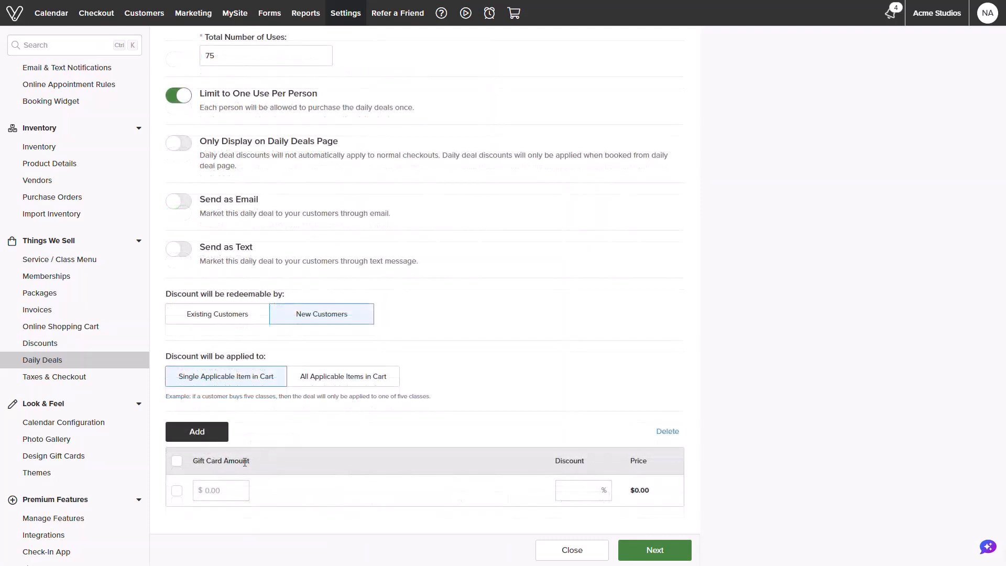
Enter a $100 gift card amount at 20% off and add another item row.
left_click(177, 490)
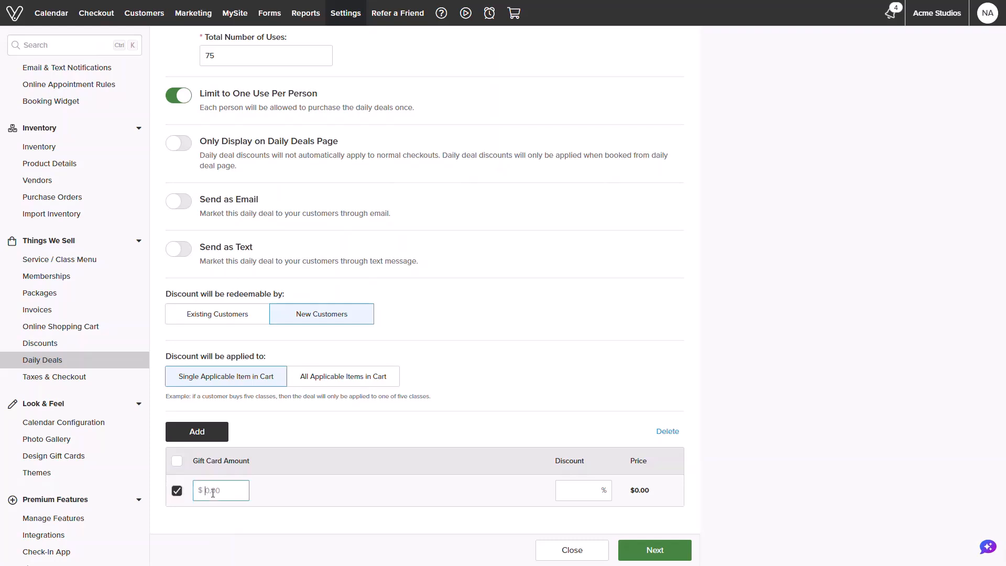
type("10")
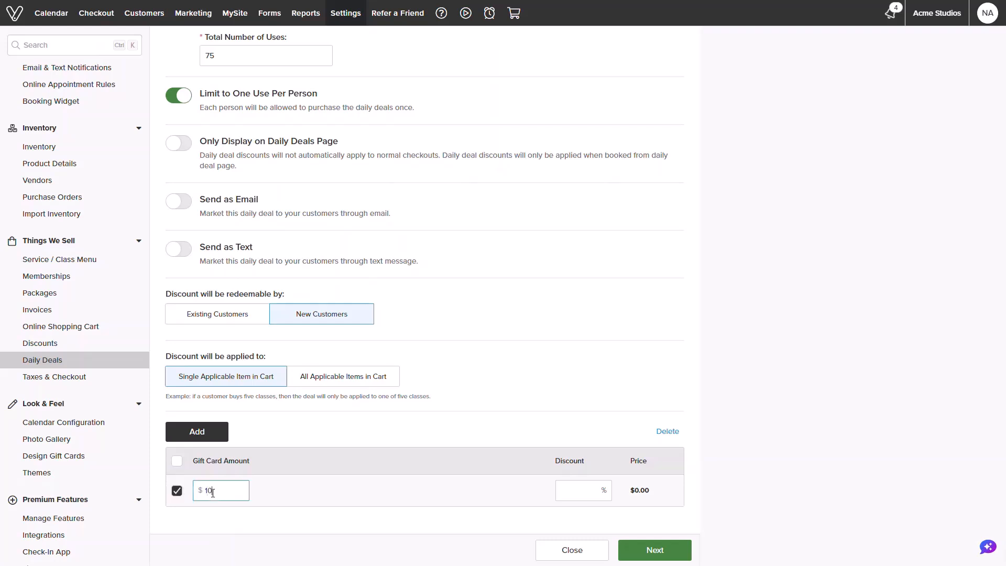
type("0")
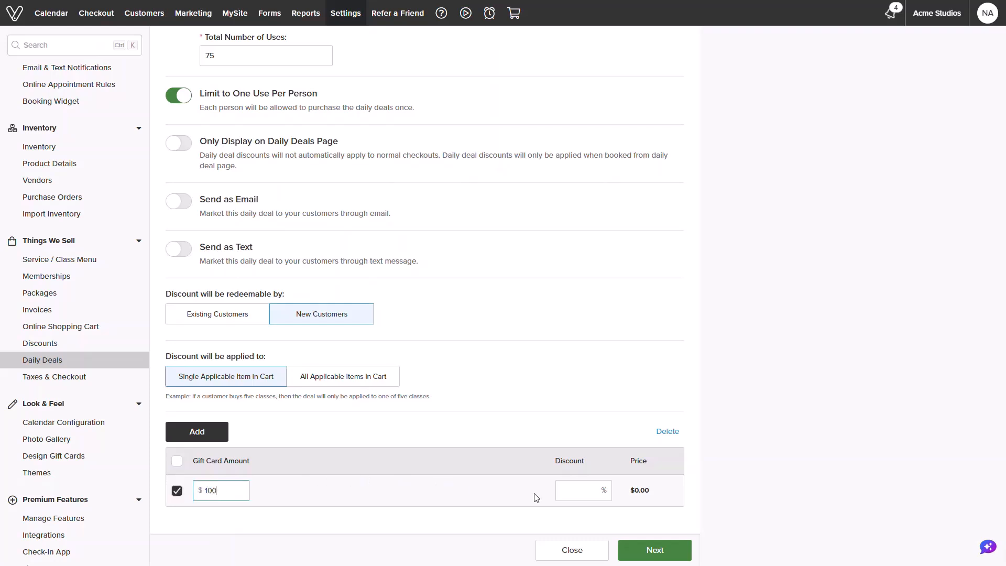
left_click(583, 490)
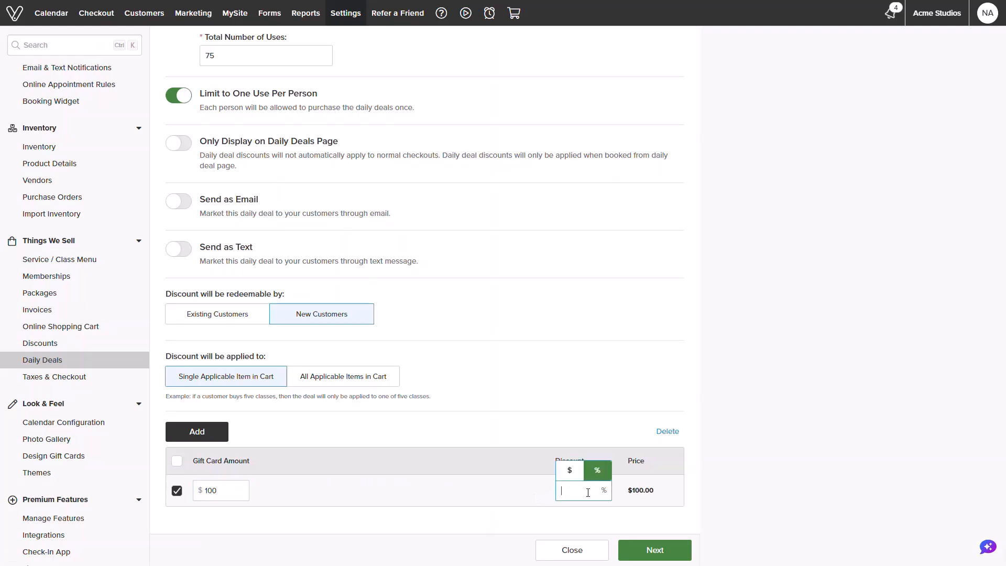
type("20")
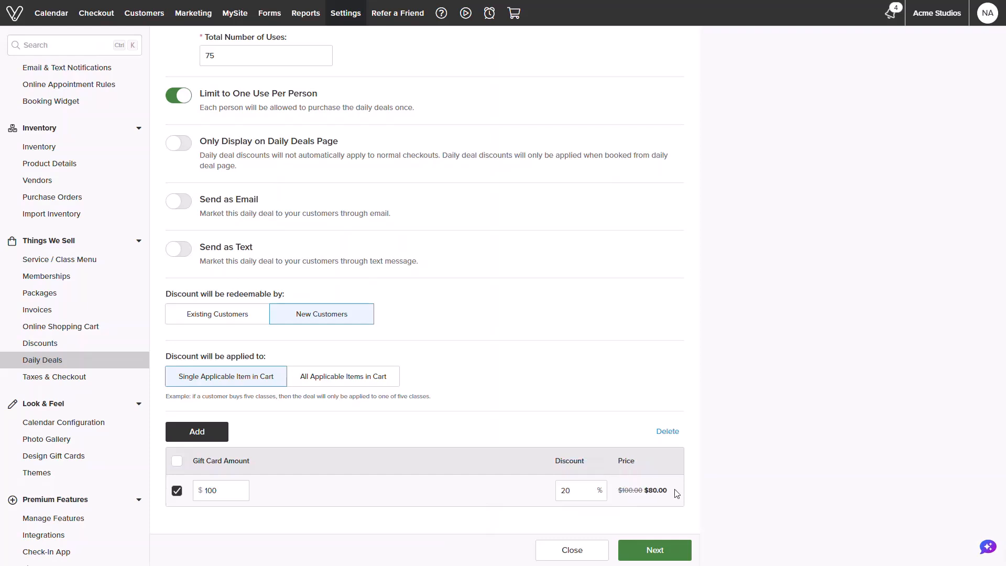
mouse_move(521, 501)
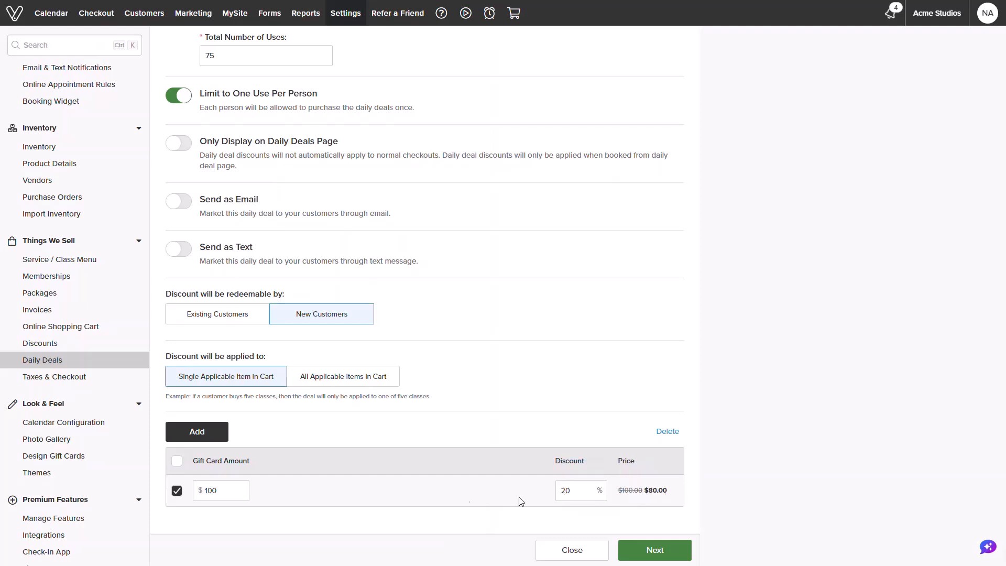
left_click(197, 431)
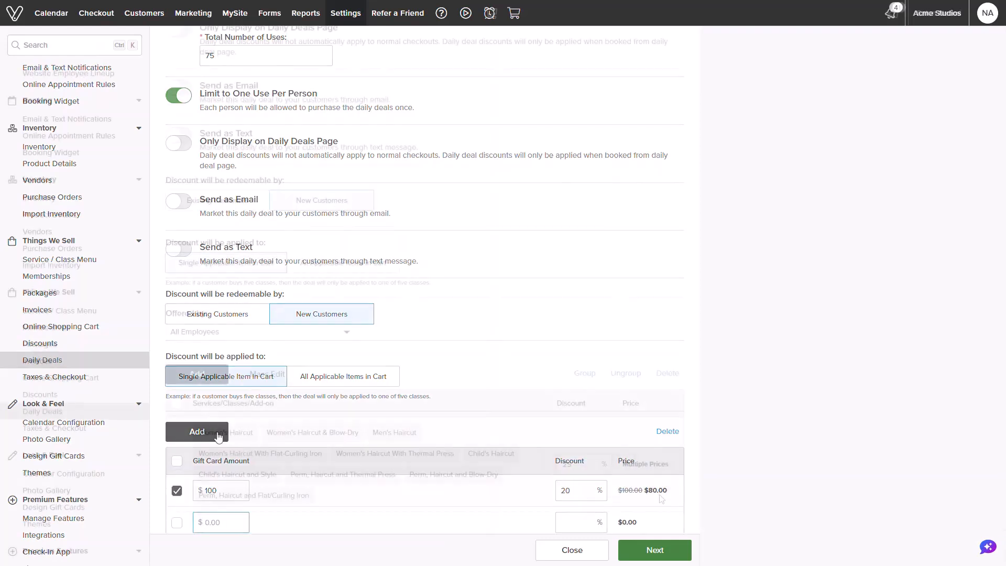
Preview the New Client Special! deal page and announce it.
left_click(653, 550)
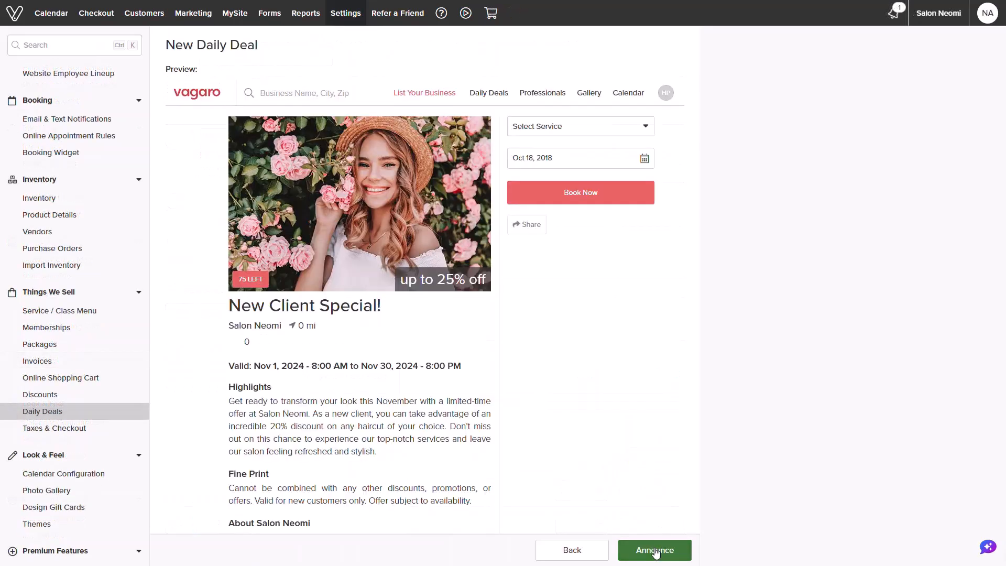
mouse_move(437, 379)
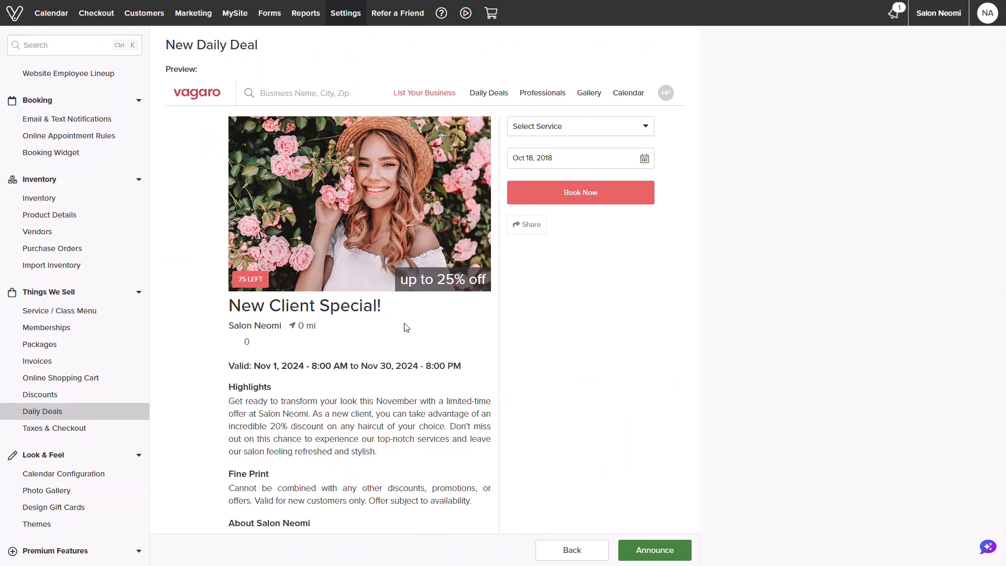
mouse_move(289, 343)
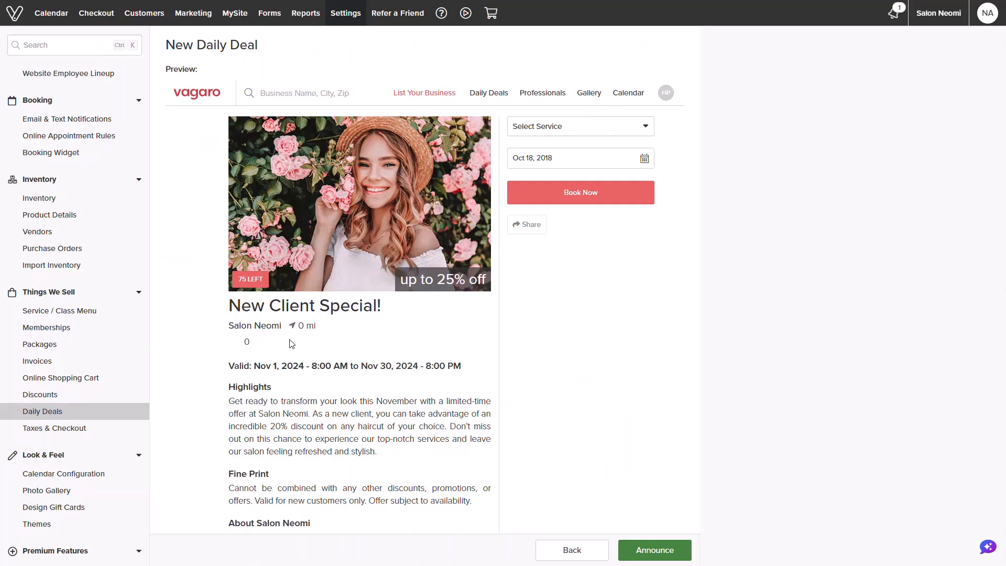
mouse_move(443, 384)
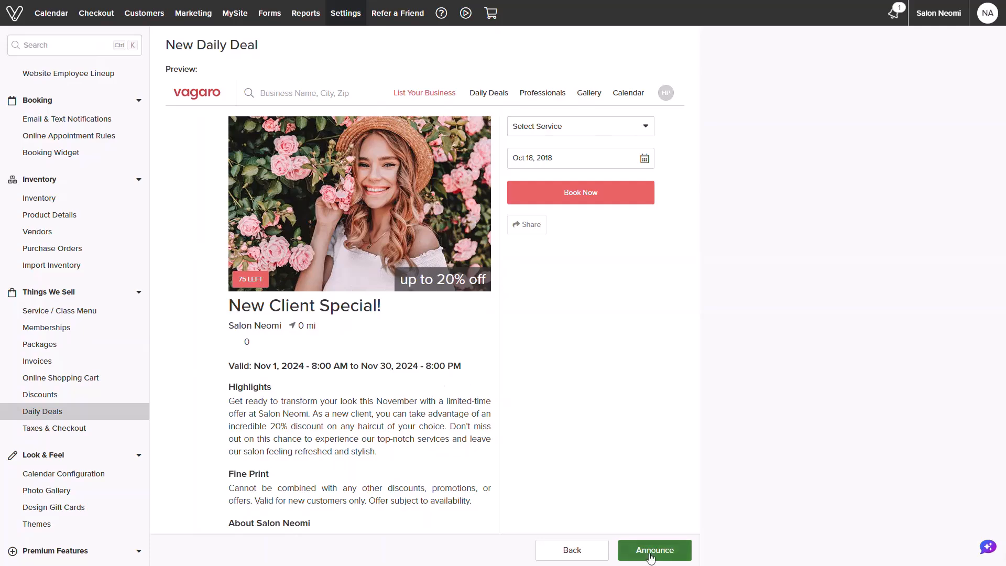
left_click(654, 550)
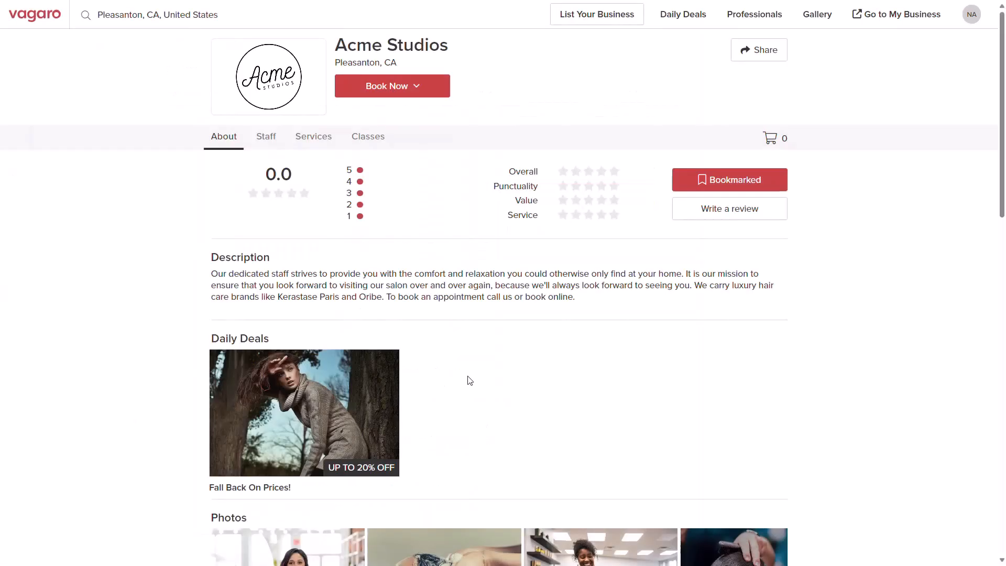
mouse_move(381, 238)
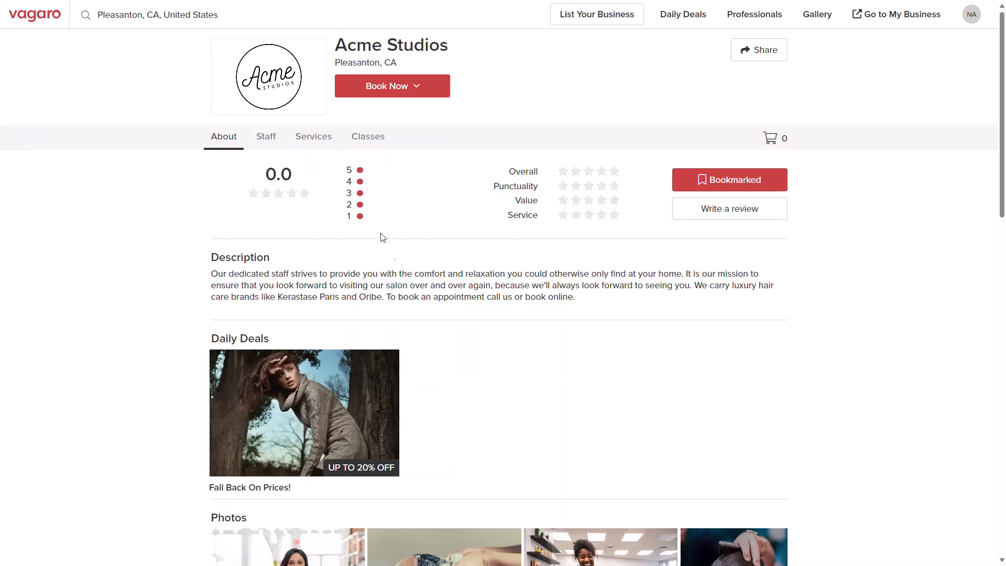
mouse_move(433, 80)
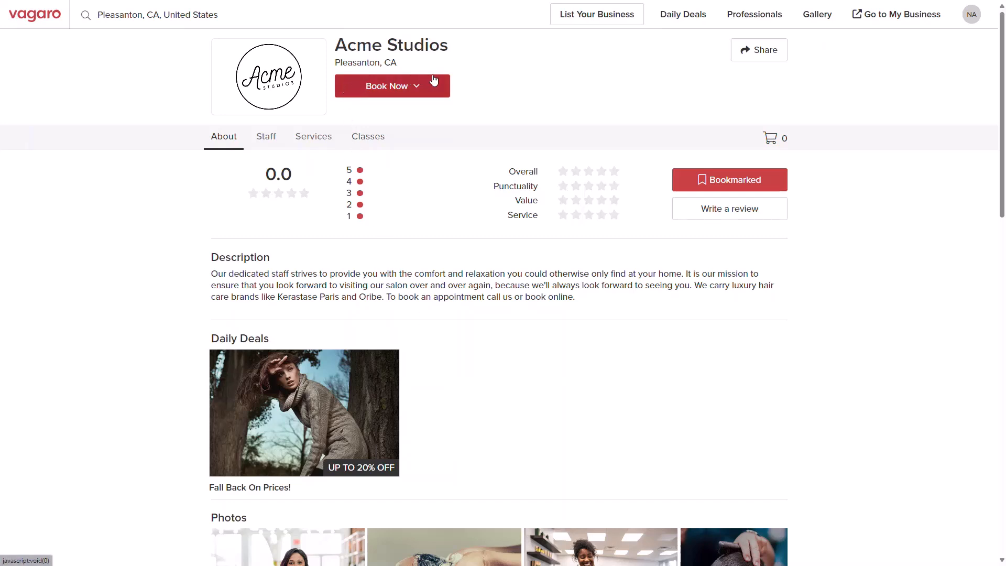
mouse_move(320, 398)
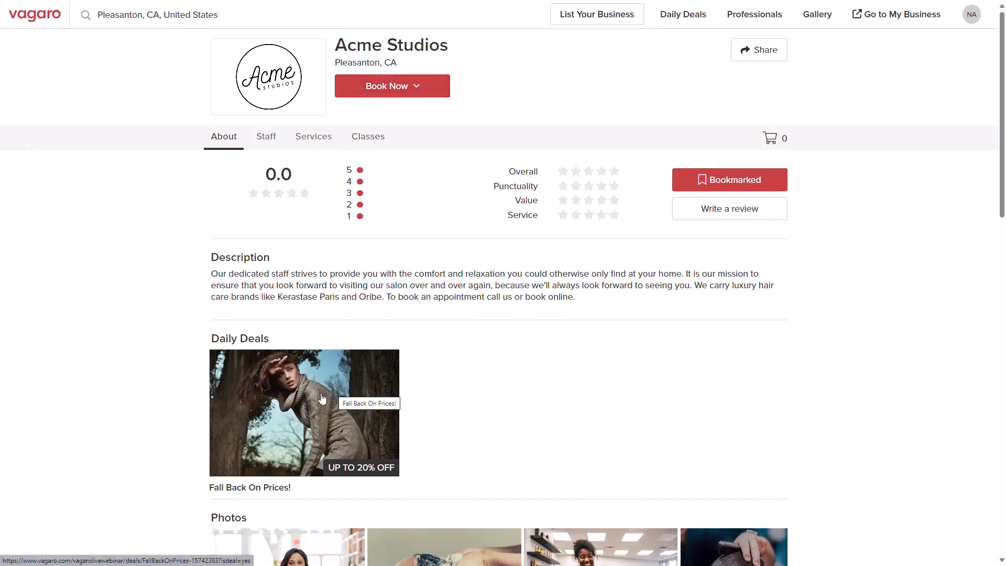
Book a Women's Haircut with John Doe at 4:15 PM Oct 30 via the Fall Back On Prices! deal.
left_click(304, 412)
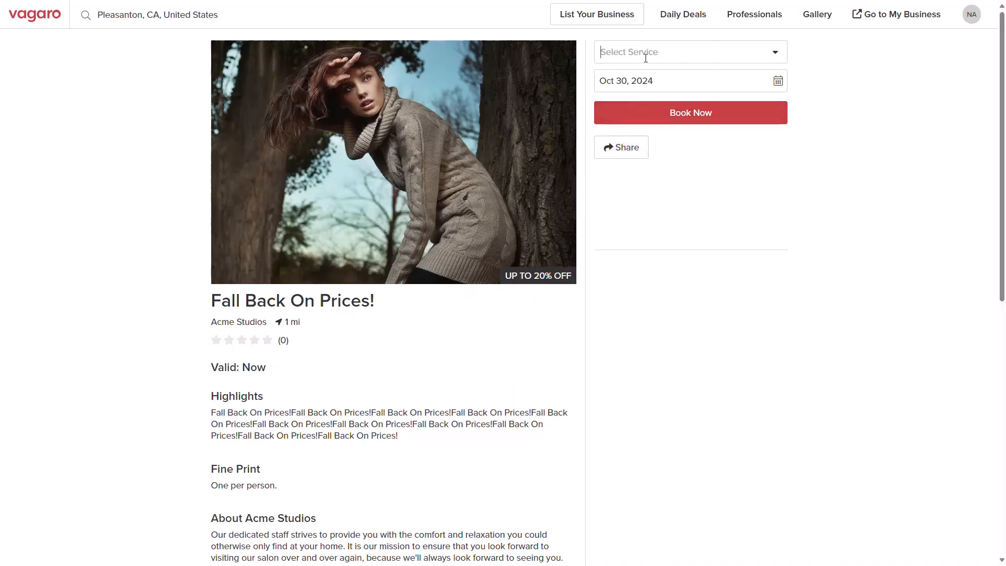
left_click(690, 51)
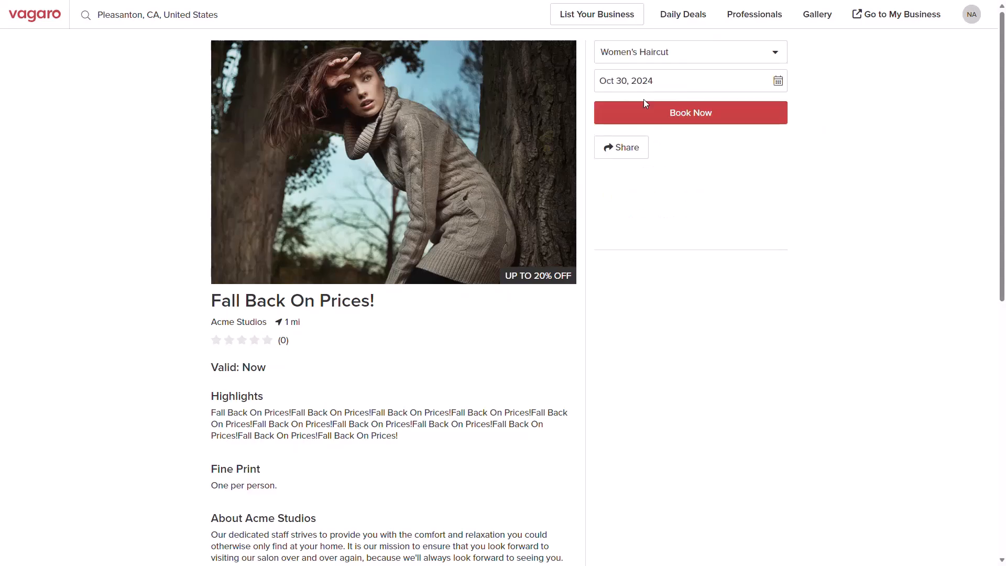
left_click(690, 112)
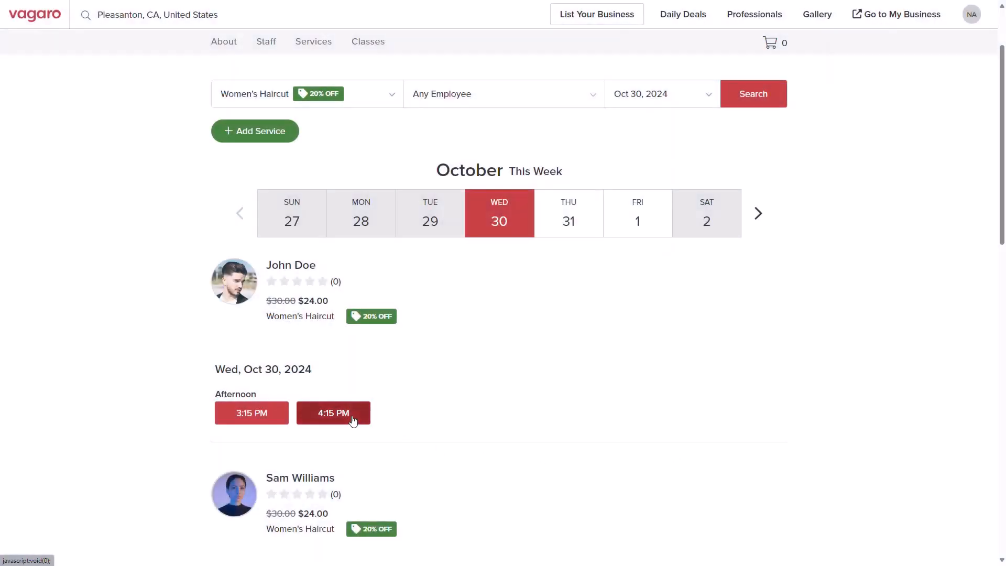
left_click(333, 413)
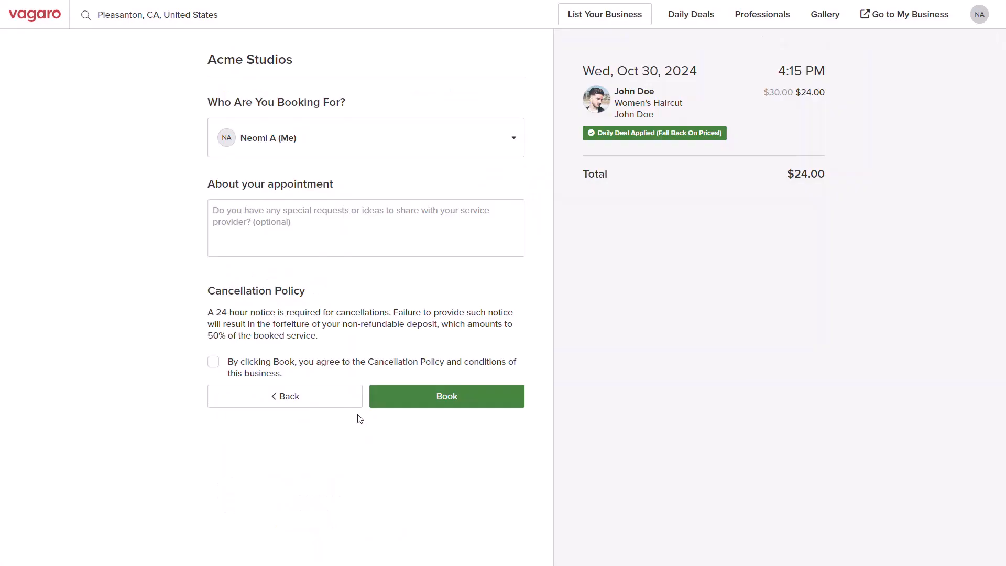
mouse_move(637, 149)
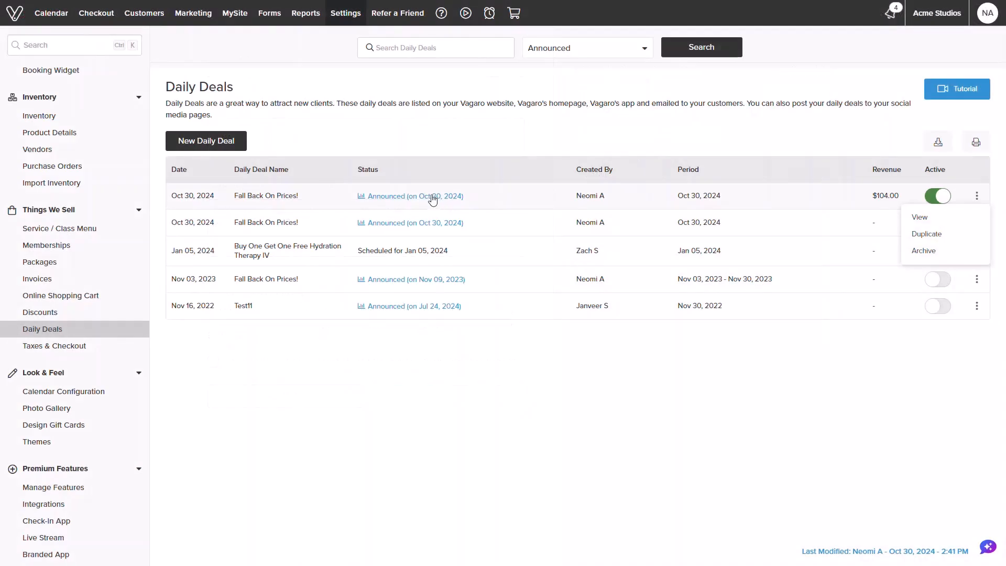
mouse_move(416, 196)
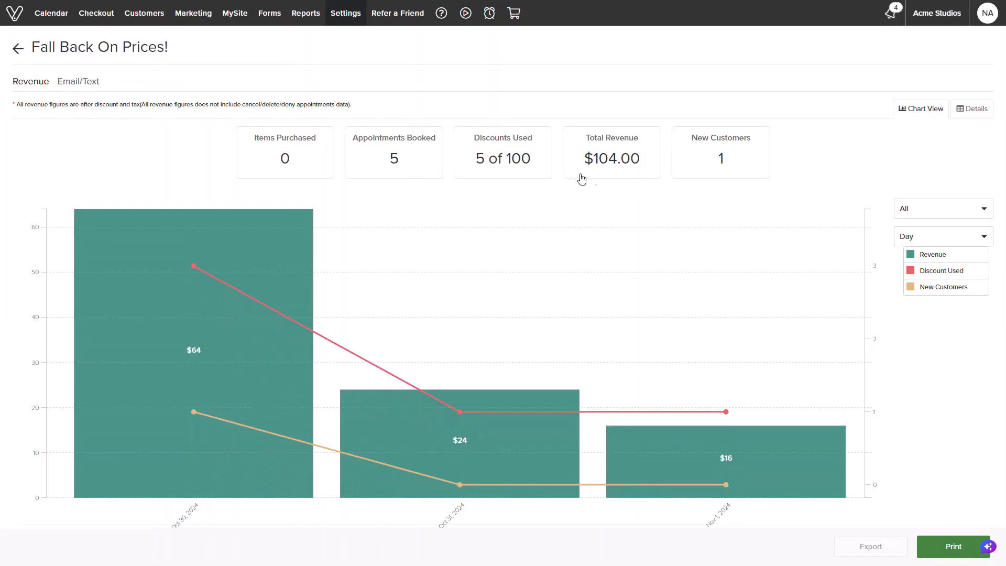
mouse_move(709, 165)
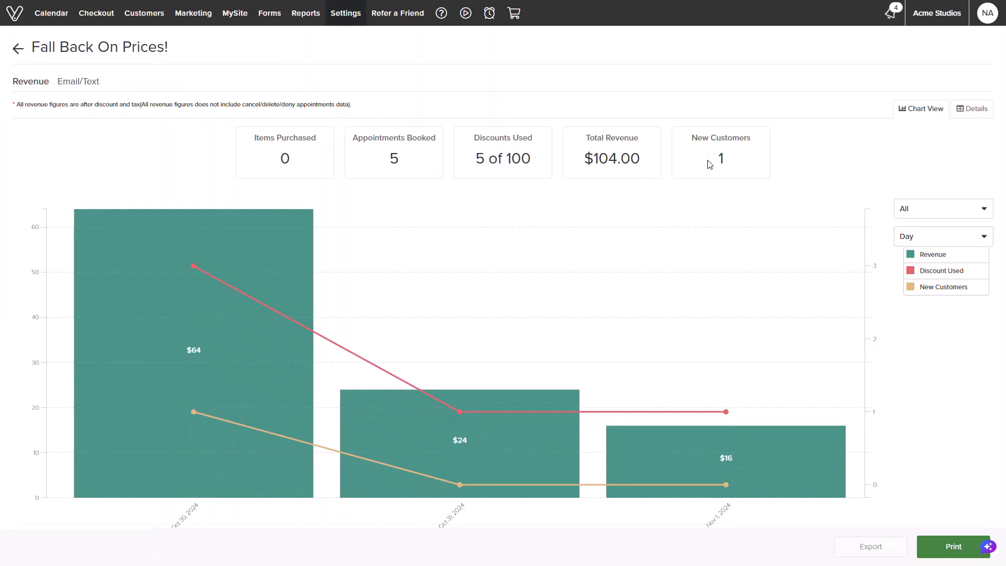
mouse_move(189, 416)
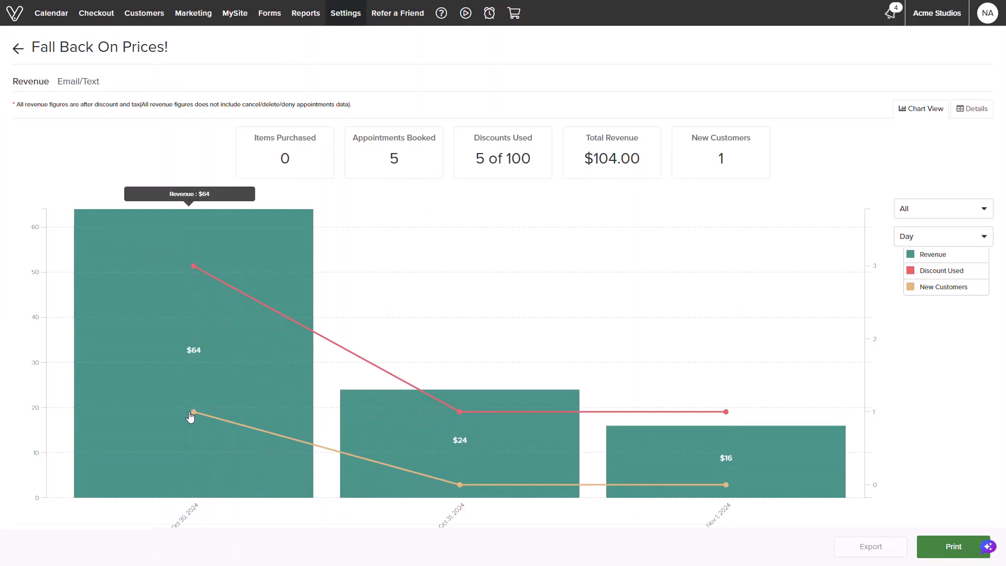
mouse_move(720, 485)
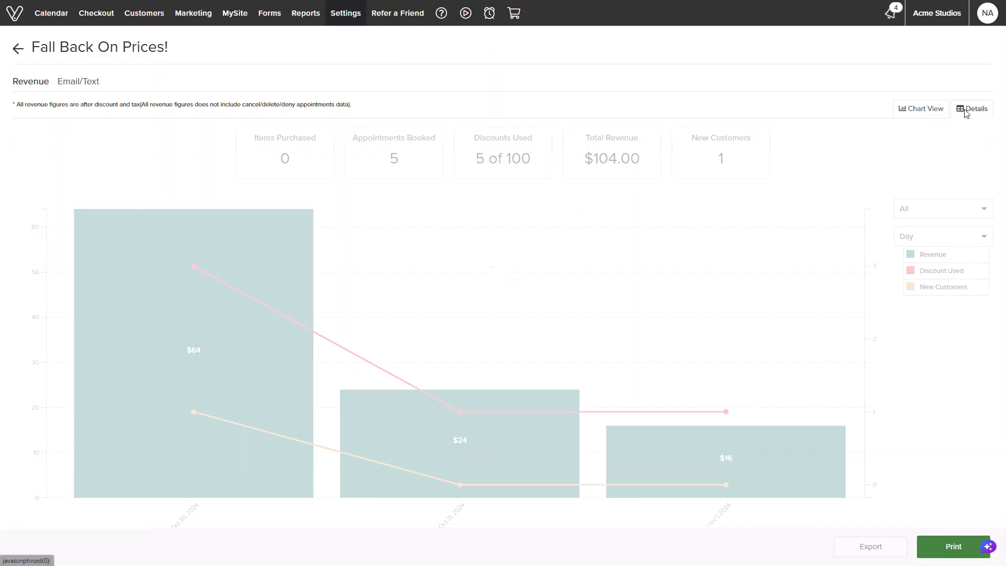
List each Fall Back On Prices! purchase as a per-customer details table.
left_click(972, 108)
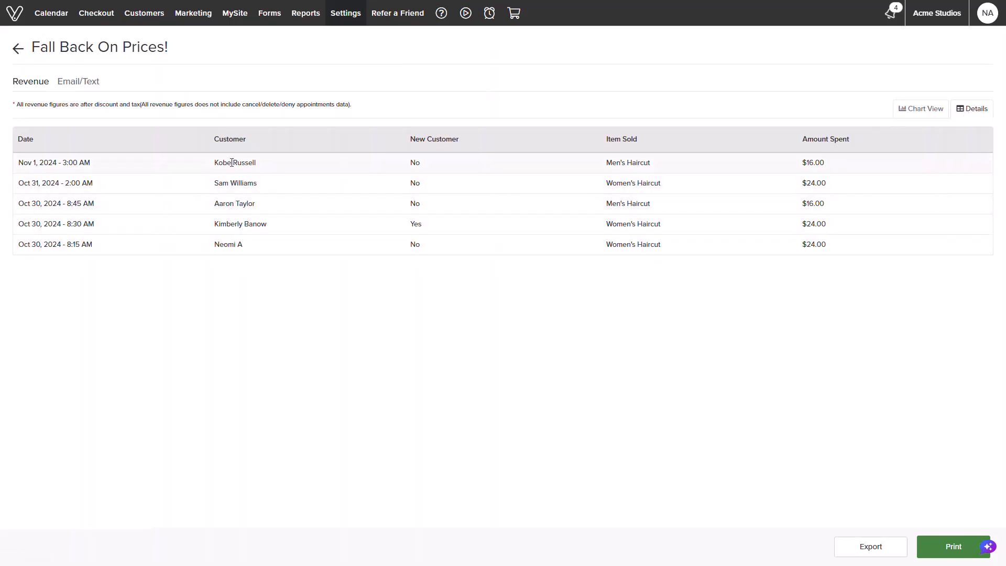
Show the deal's email/text results: 42 sent, 2.38% opened, 5 bookings.
left_click(77, 82)
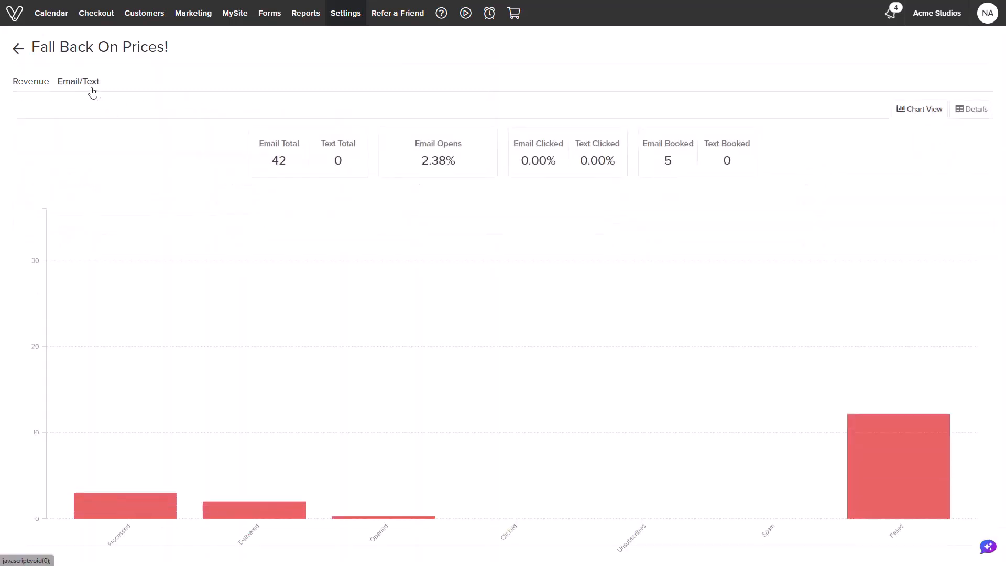
mouse_move(117, 463)
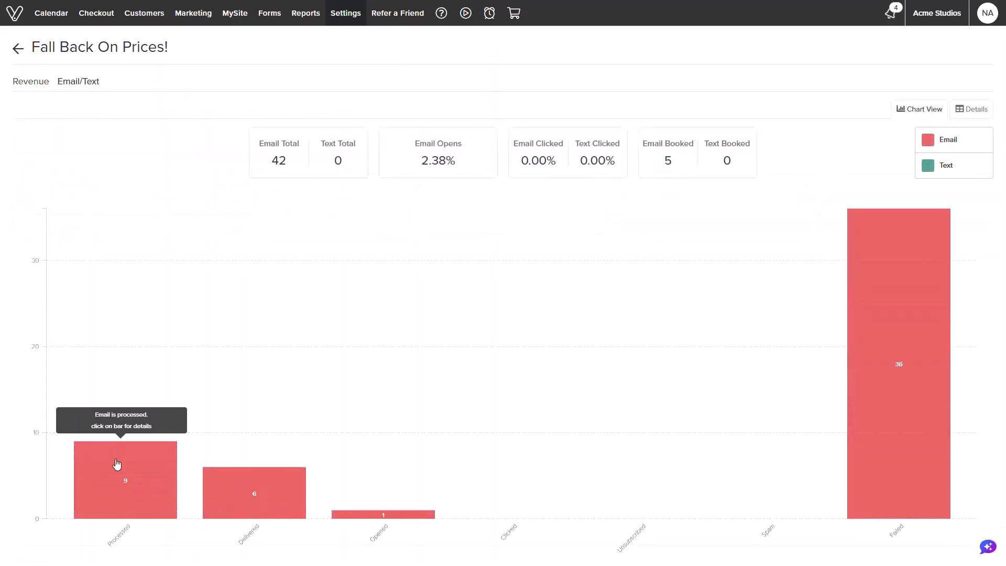
mouse_move(306, 491)
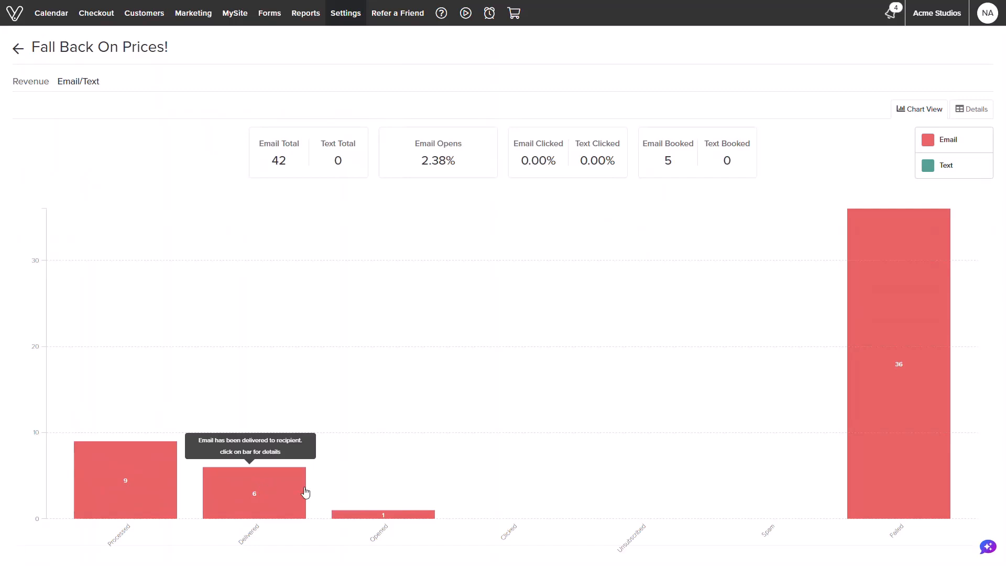
mouse_move(383, 518)
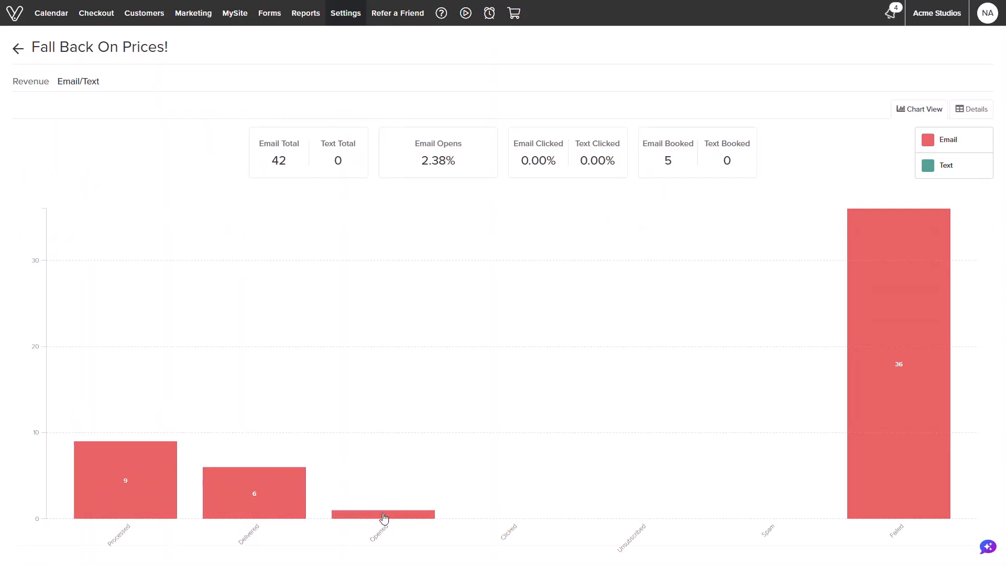